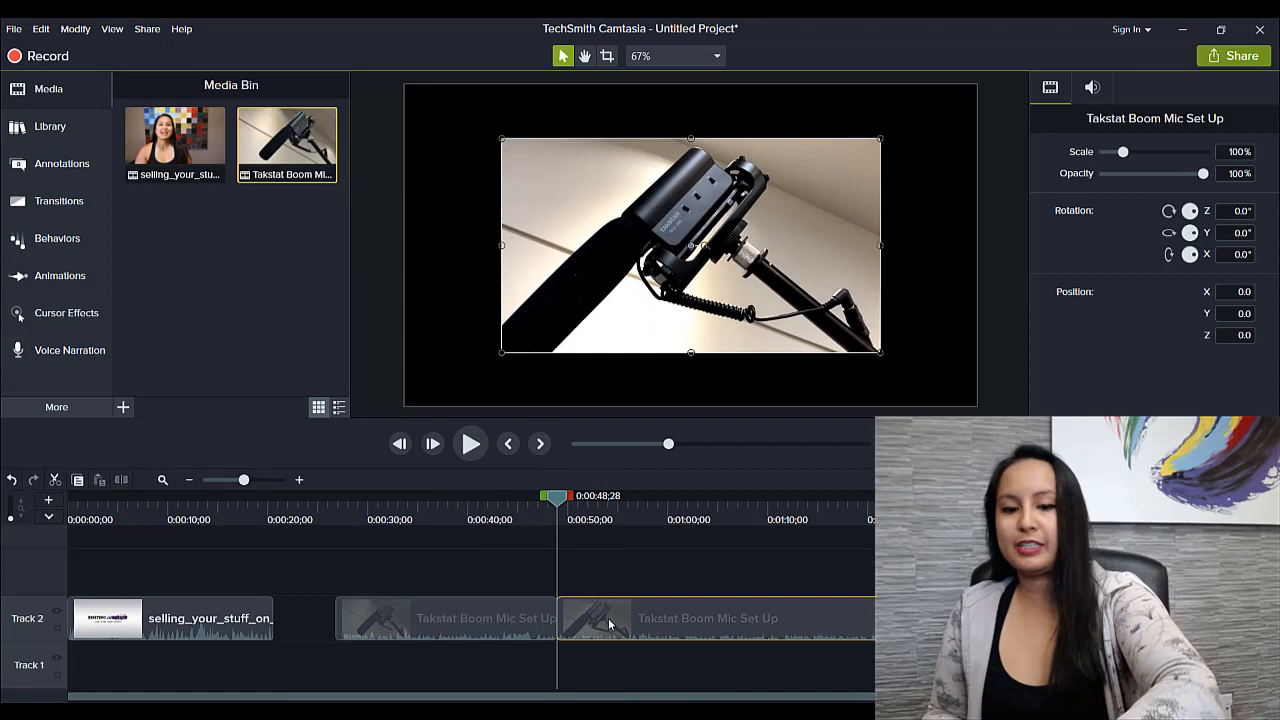
Step: Select the Takstat Boom Mic Set Up clip and scale it on the canvas to about 151%
{"action": "left_click", "coordinate": [198, 618]}
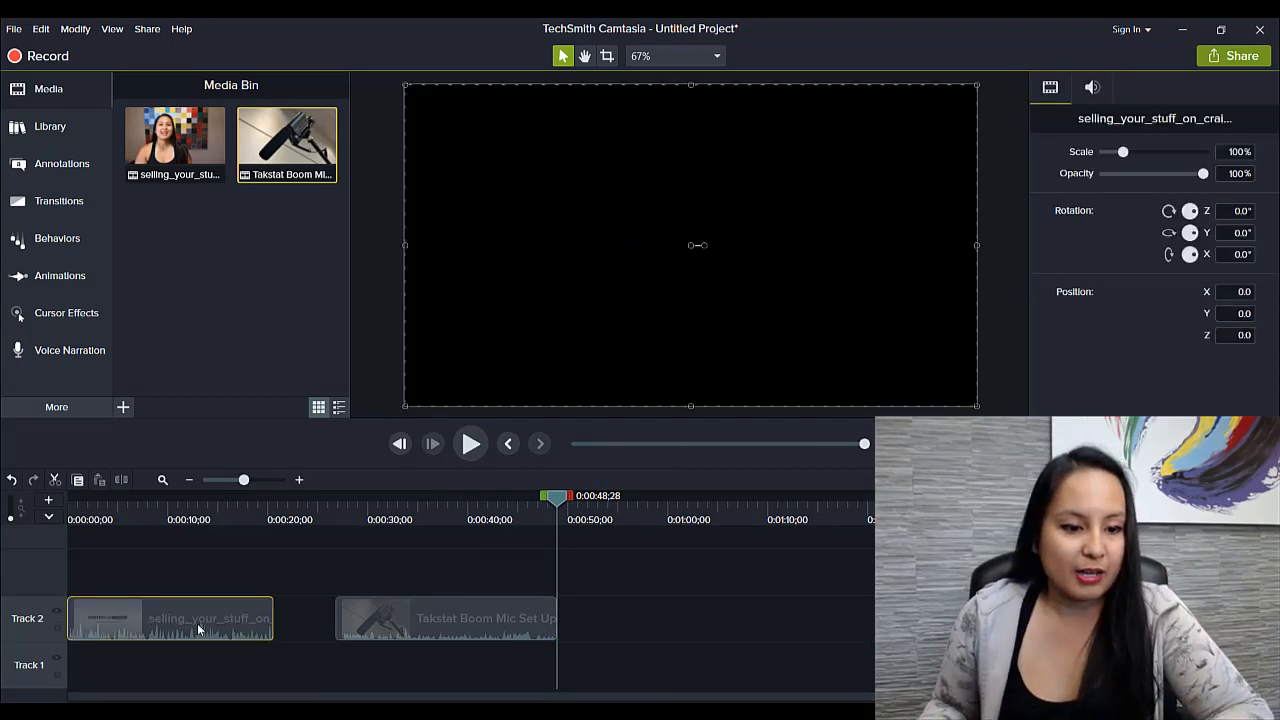
{"action": "left_click", "coordinate": [200, 618]}
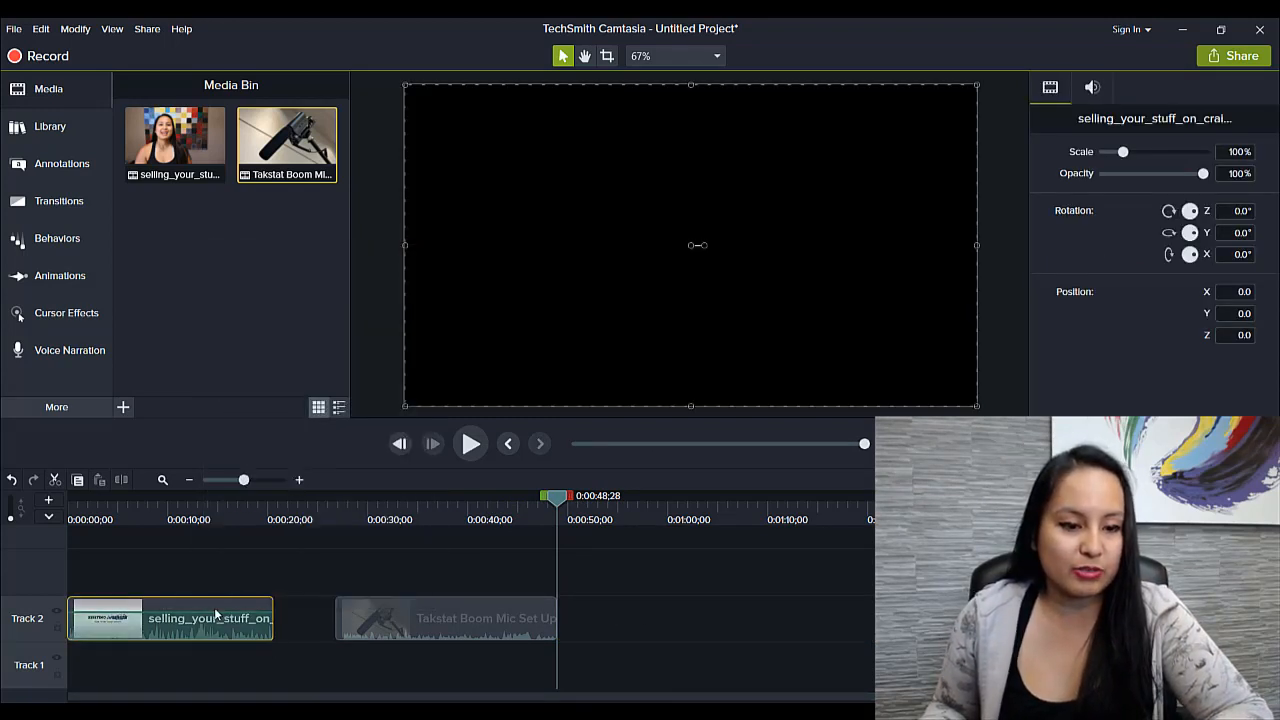
{"action": "left_click", "coordinate": [482, 624]}
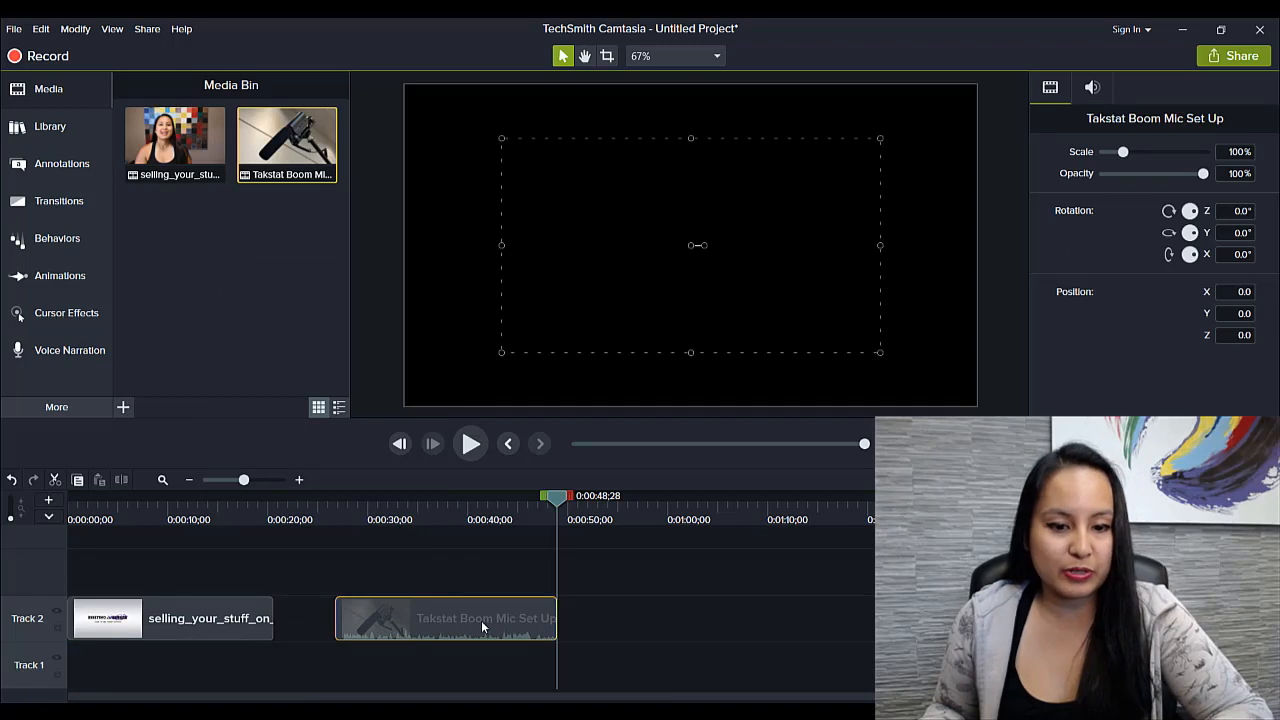
{"action": "left_click", "coordinate": [484, 626]}
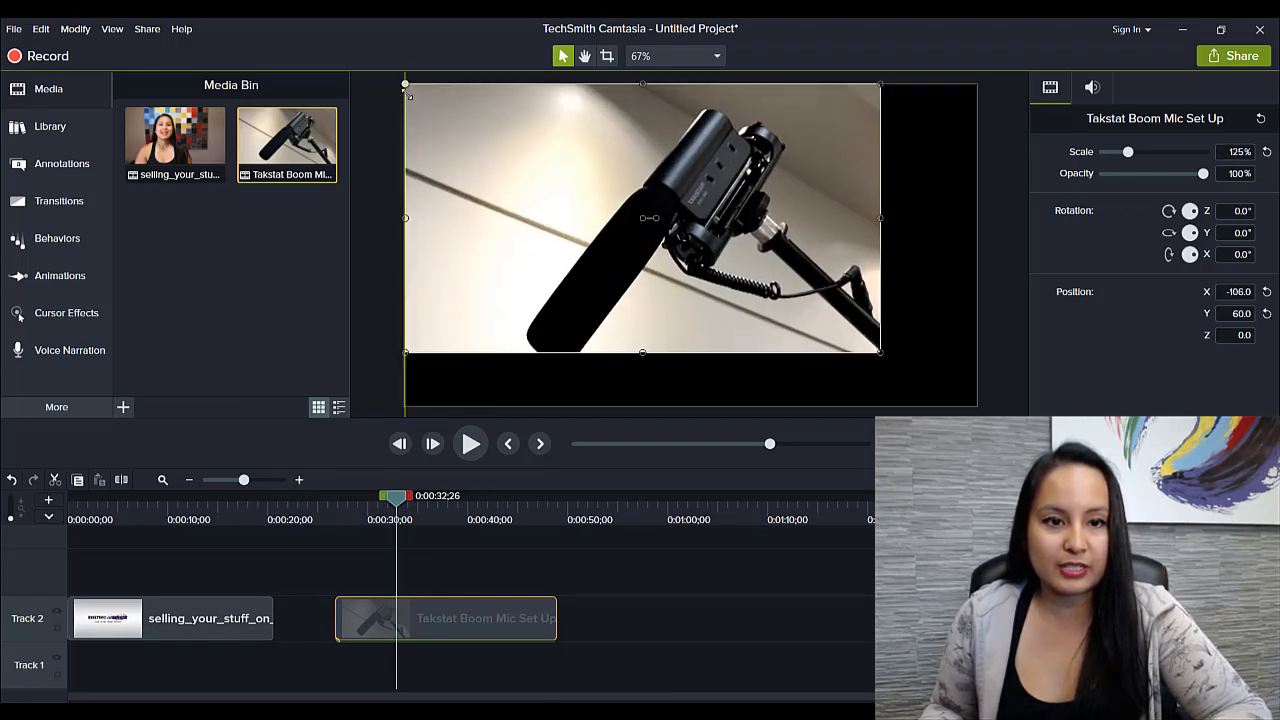
{"action": "left_click_drag", "start_coordinate": [878, 352], "coordinate": [900, 364]}
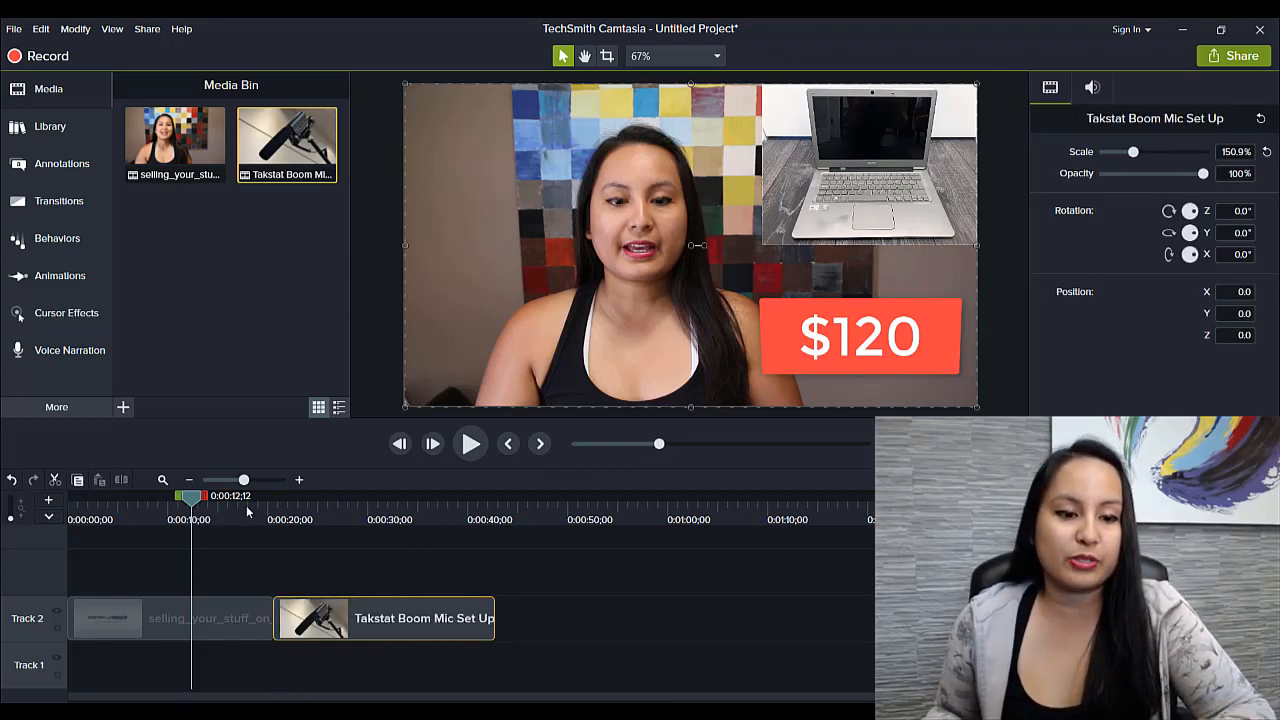
Step: Add a Fade through black transition between the selling video and mic clip, then preview it
{"action": "left_click", "coordinate": [200, 618]}
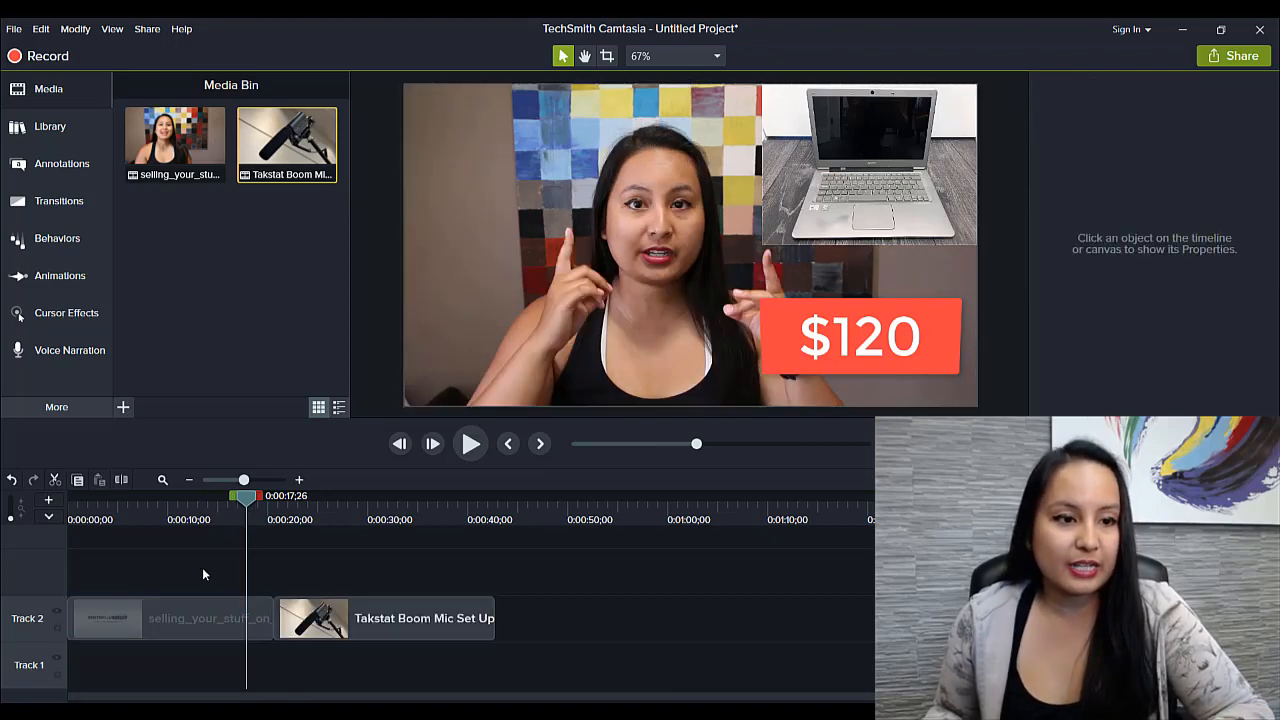
{"action": "left_click", "coordinate": [58, 200]}
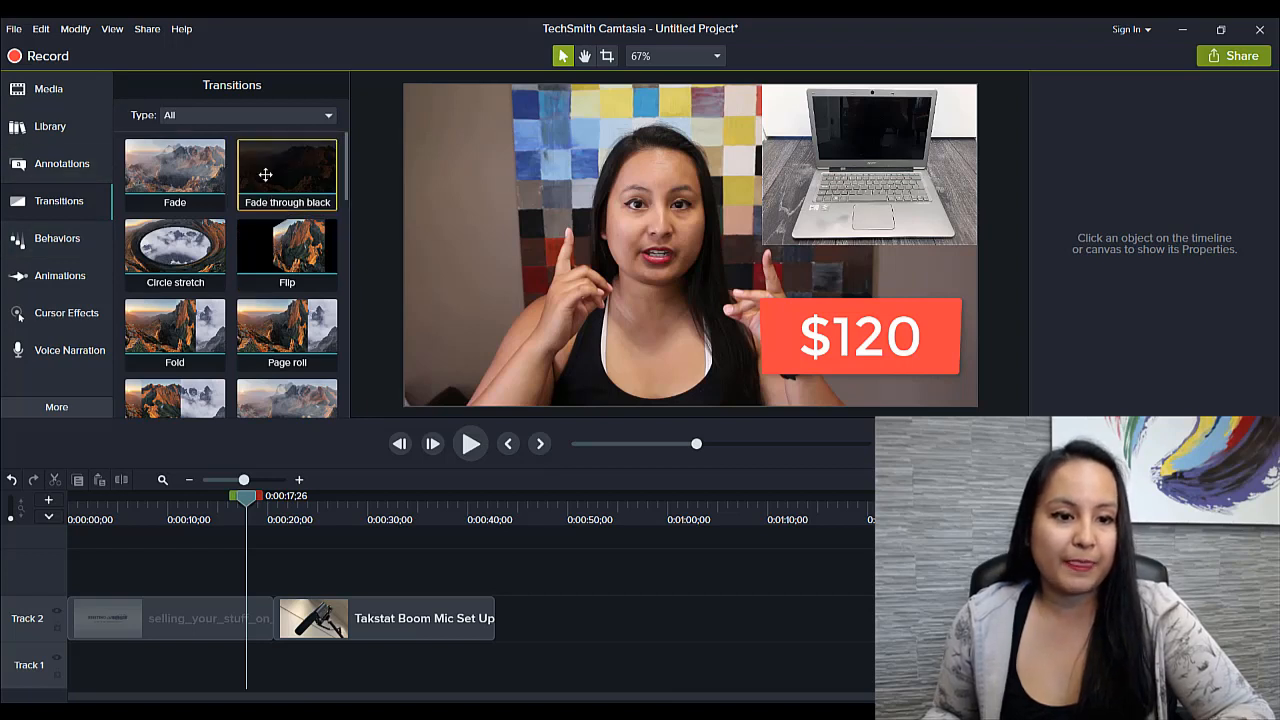
{"action": "left_click_drag", "start_coordinate": [288, 170], "coordinate": [296, 578]}
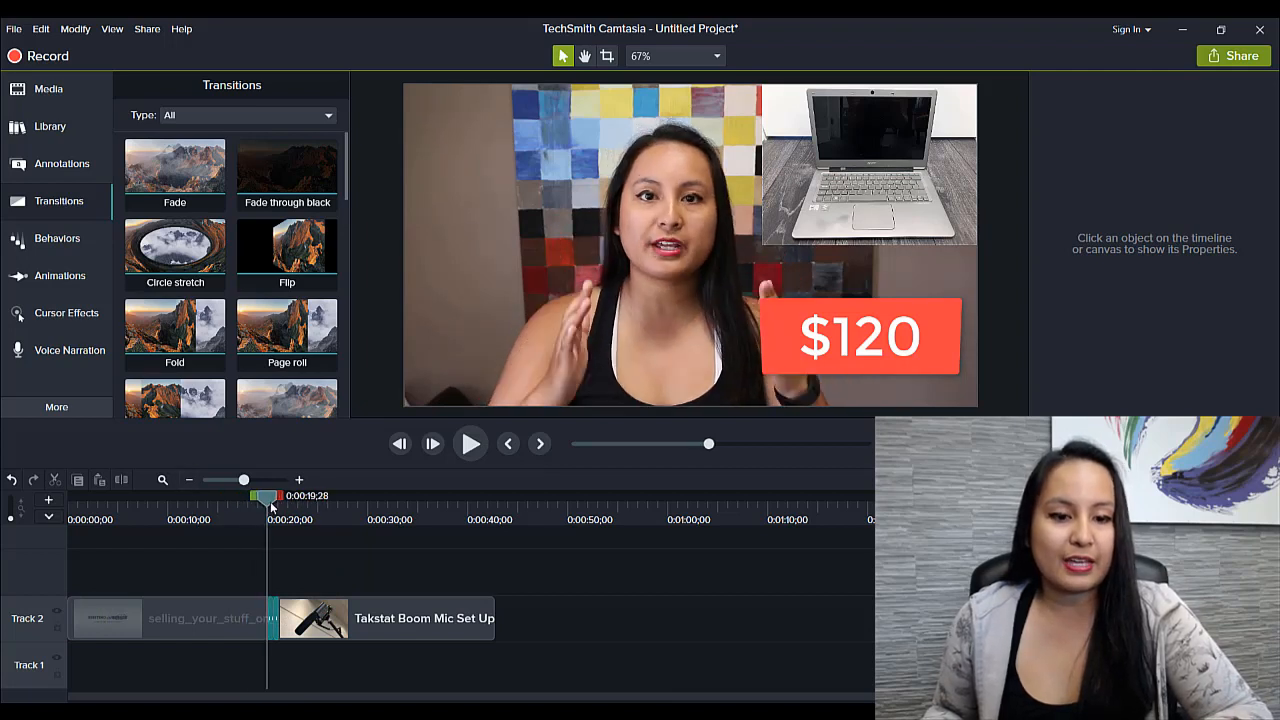
{"action": "left_click", "coordinate": [470, 444]}
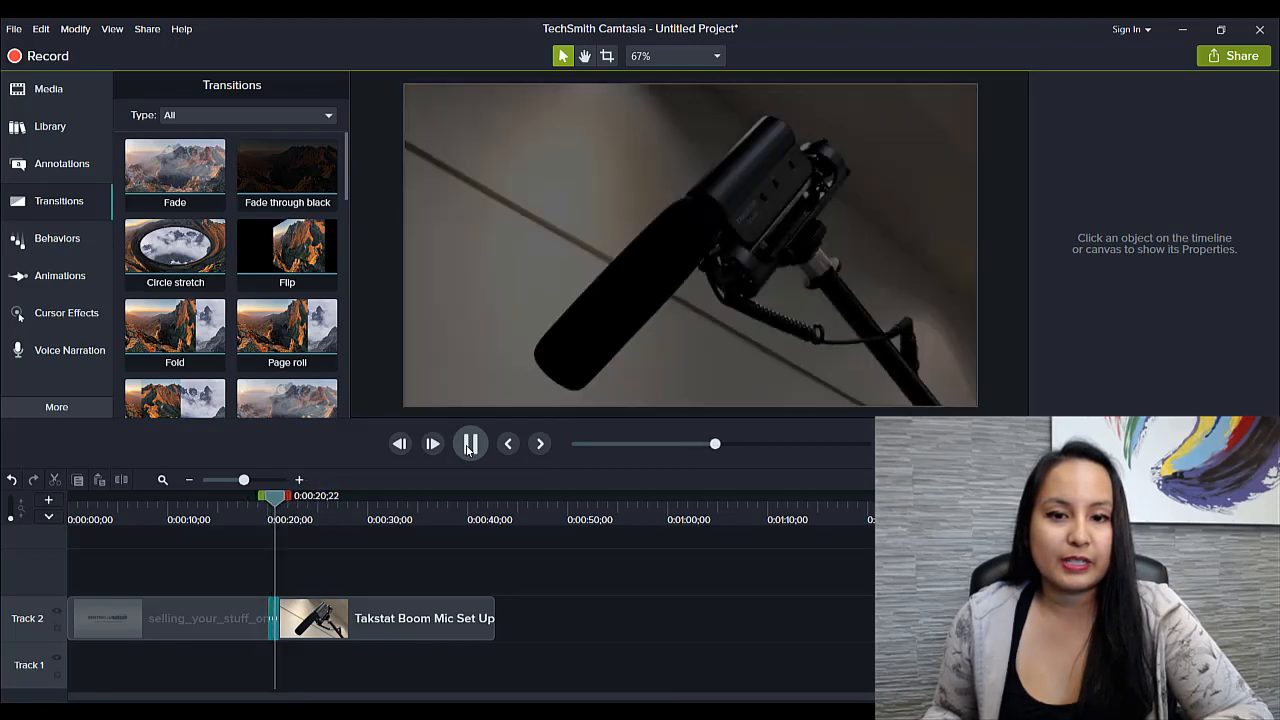
{"action": "left_click", "coordinate": [468, 444]}
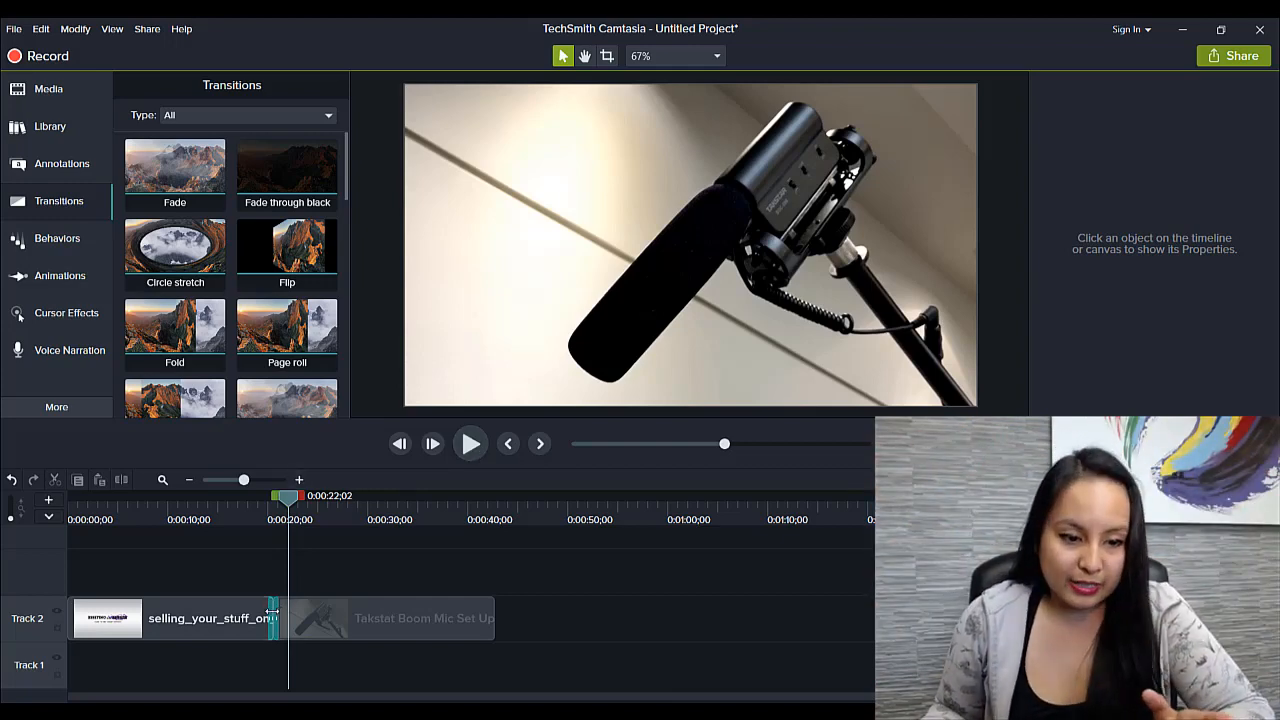
Step: Remove the fade transition and move the mic clip onto a new Track 3 overlapping Track 2's clip end
{"action": "left_click", "coordinate": [272, 618]}
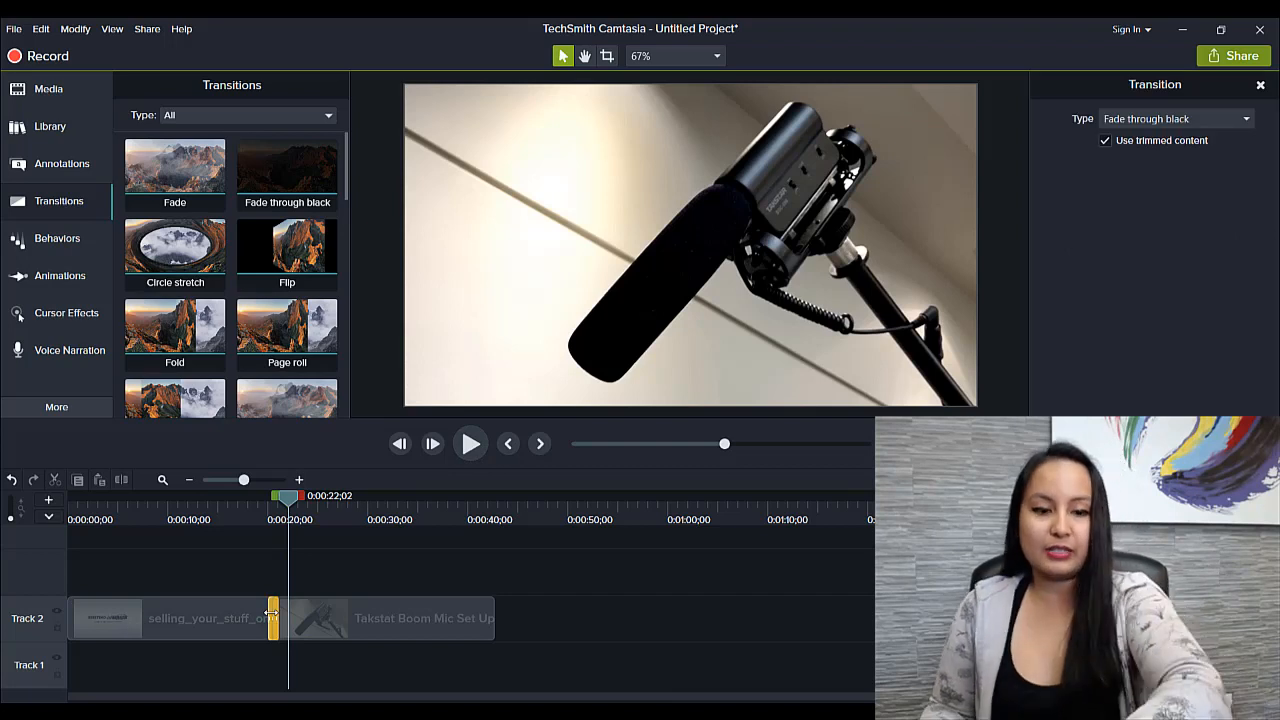
{"action": "left_click", "coordinate": [276, 564]}
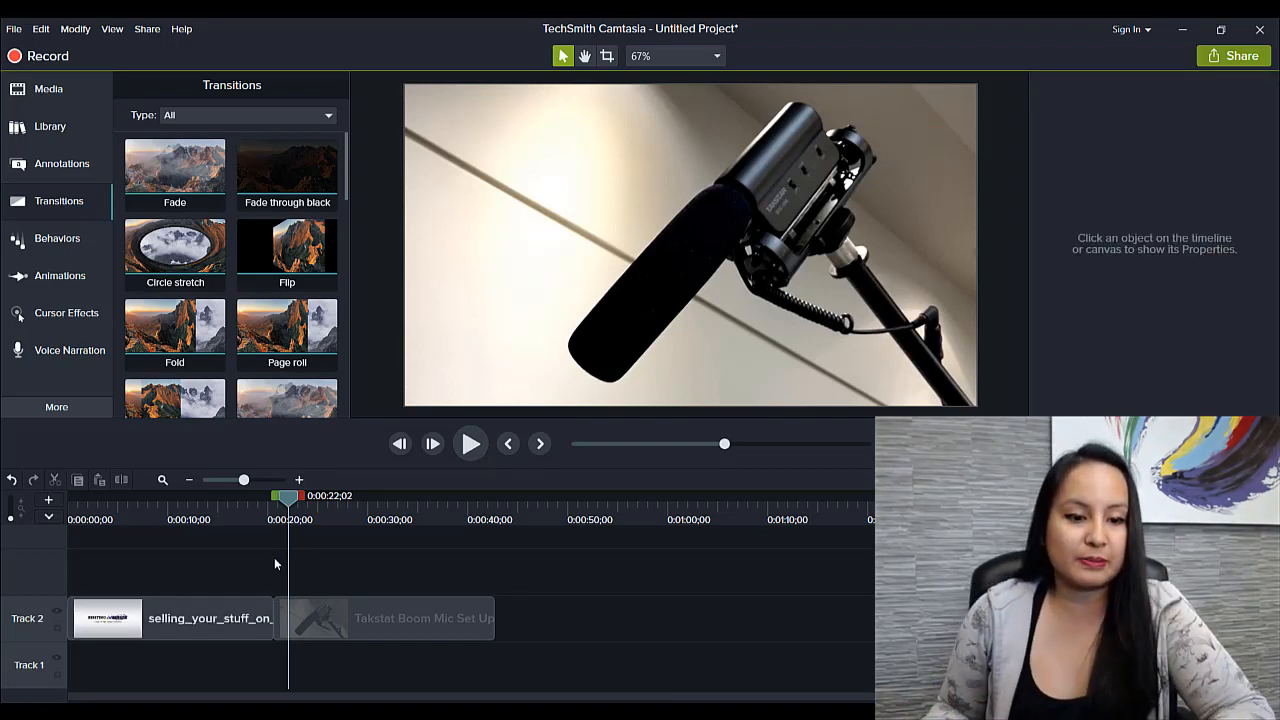
{"action": "left_click", "coordinate": [384, 618]}
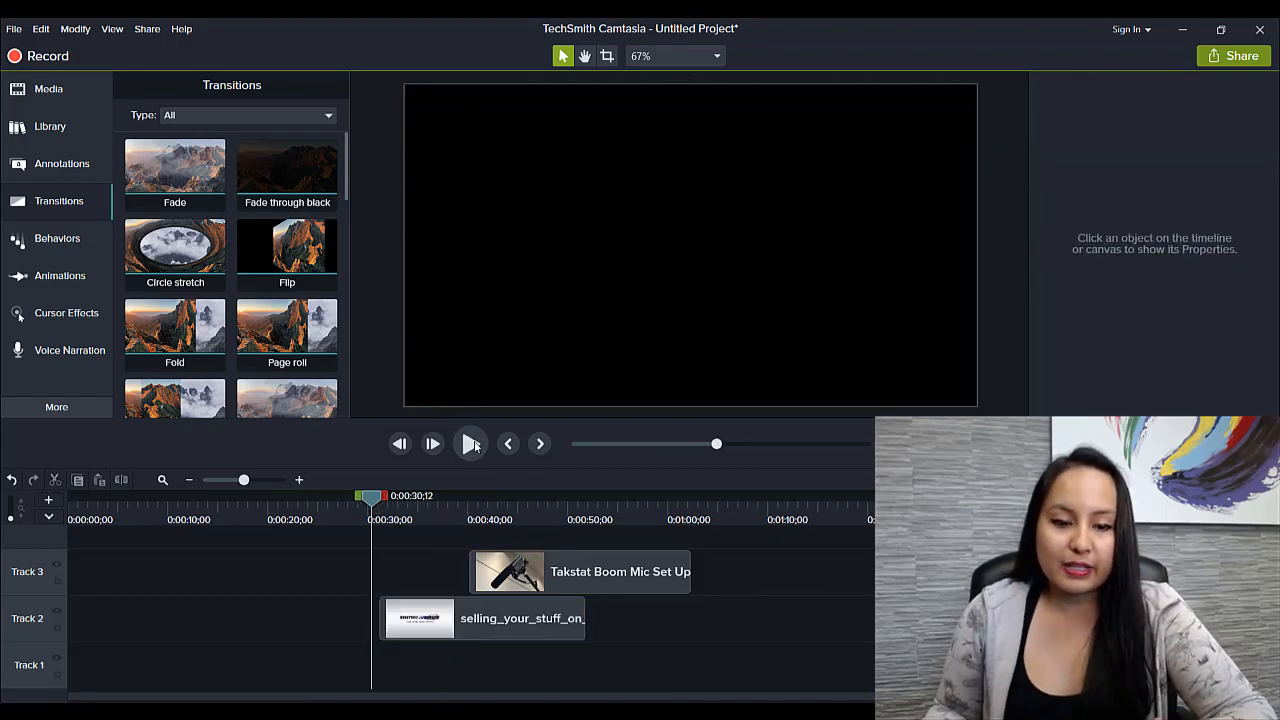
Step: Play back the overlapping selling and boom mic clips, then pause
{"action": "left_click", "coordinate": [470, 444]}
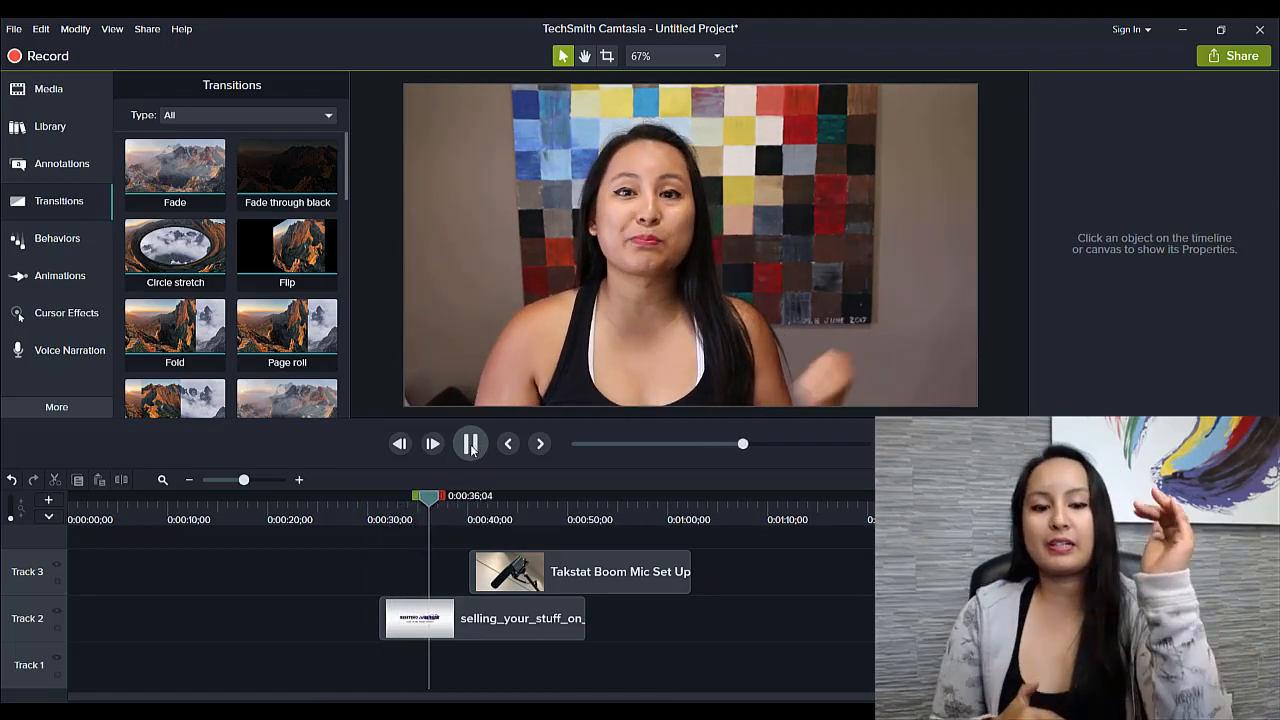
{"action": "left_click", "coordinate": [470, 444]}
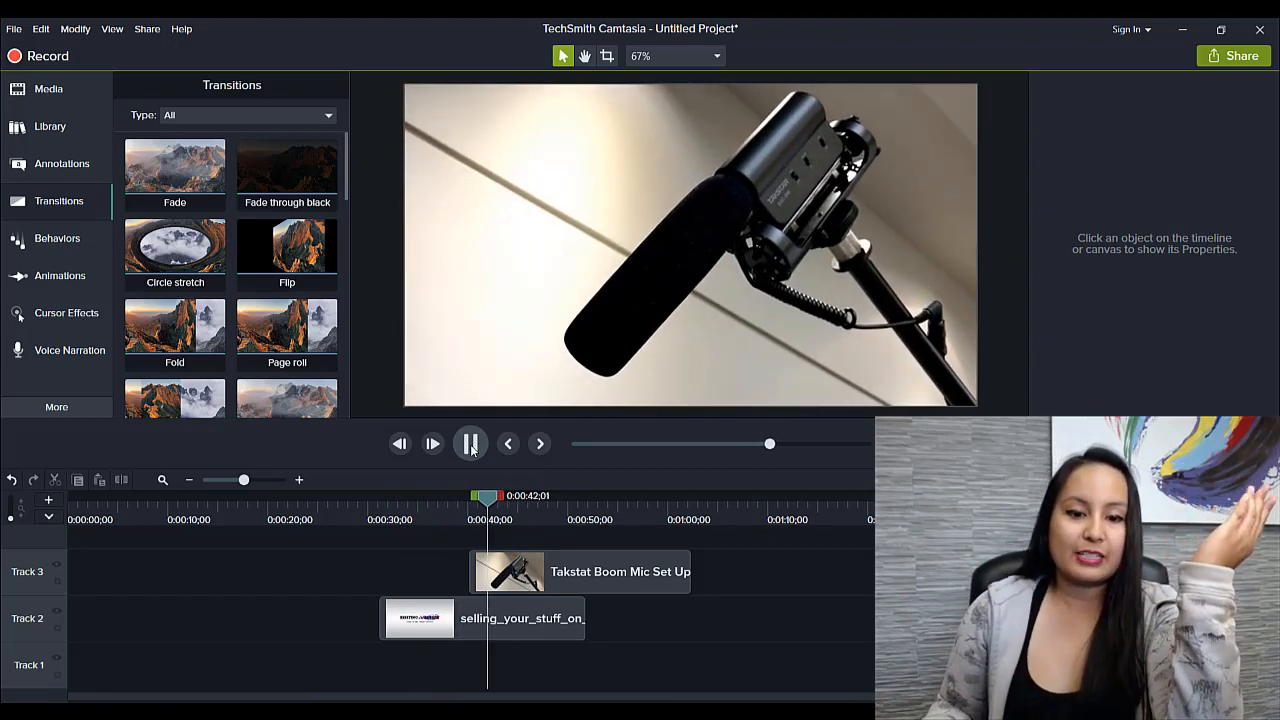
{"action": "left_click", "coordinate": [470, 444]}
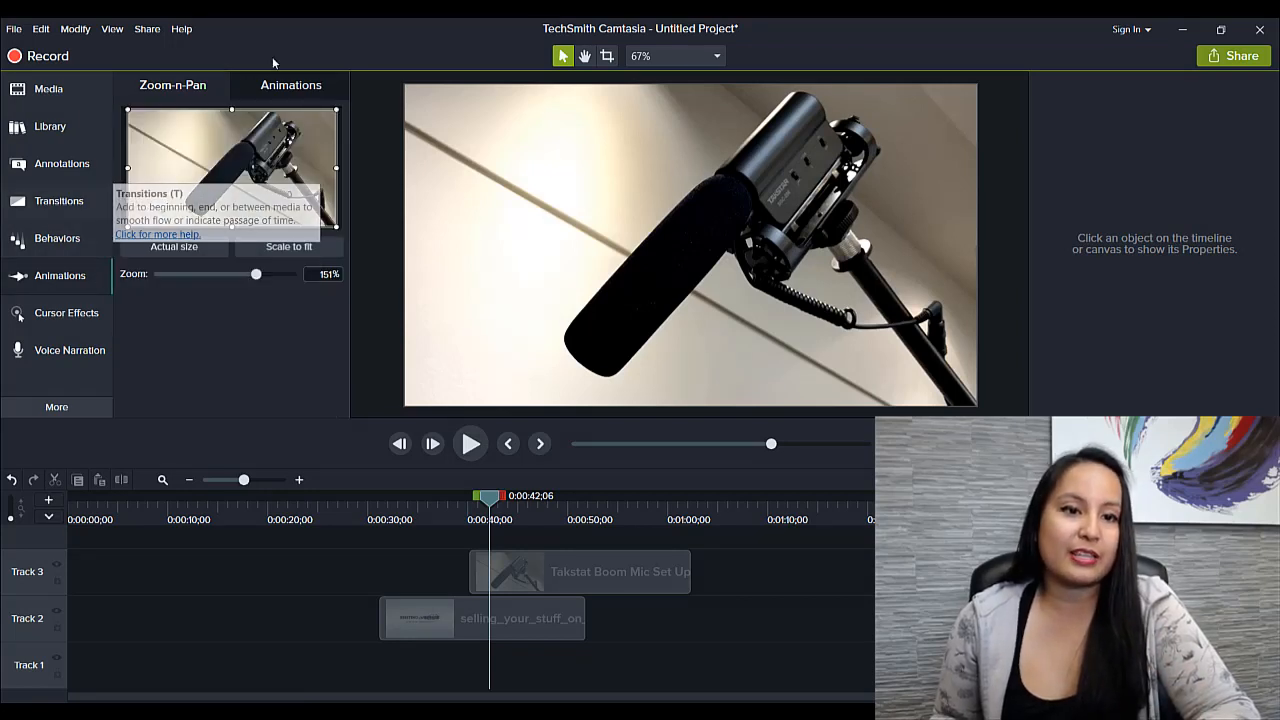
Step: Show the animation presets and select the Track 2 clip's animation at the mic clip's start
{"action": "left_click", "coordinate": [292, 84]}
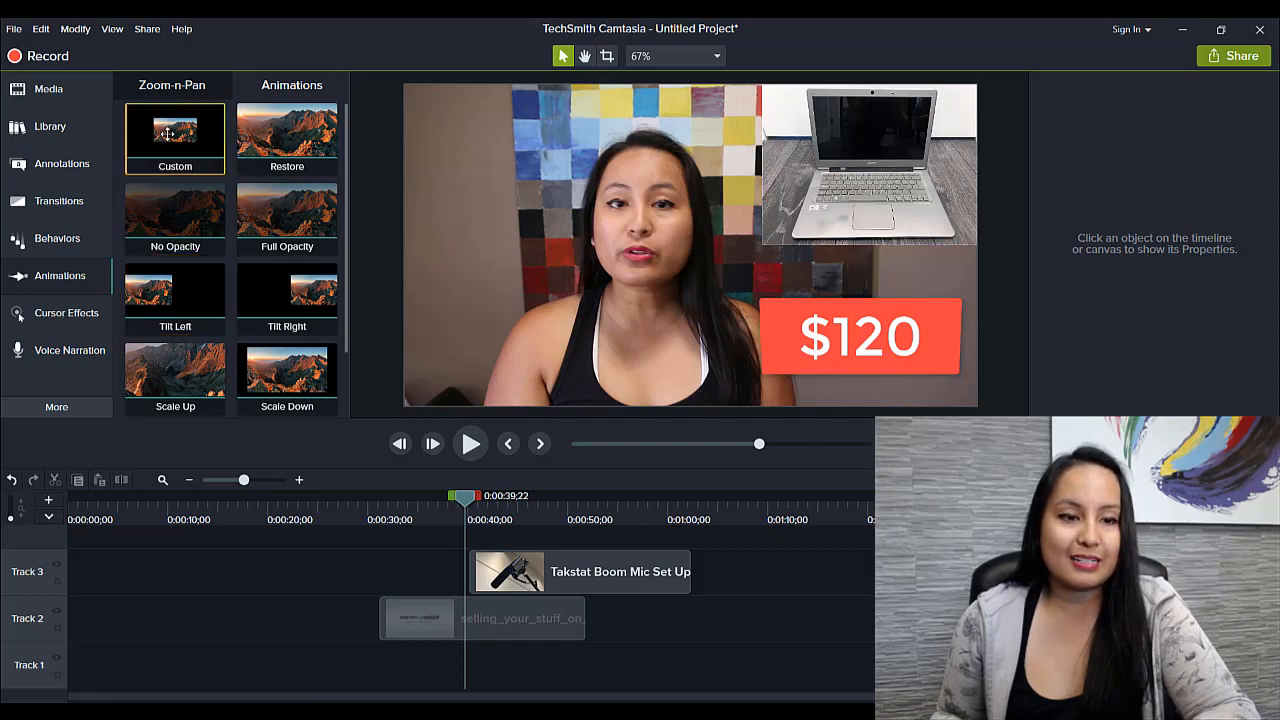
{"action": "left_click", "coordinate": [480, 618]}
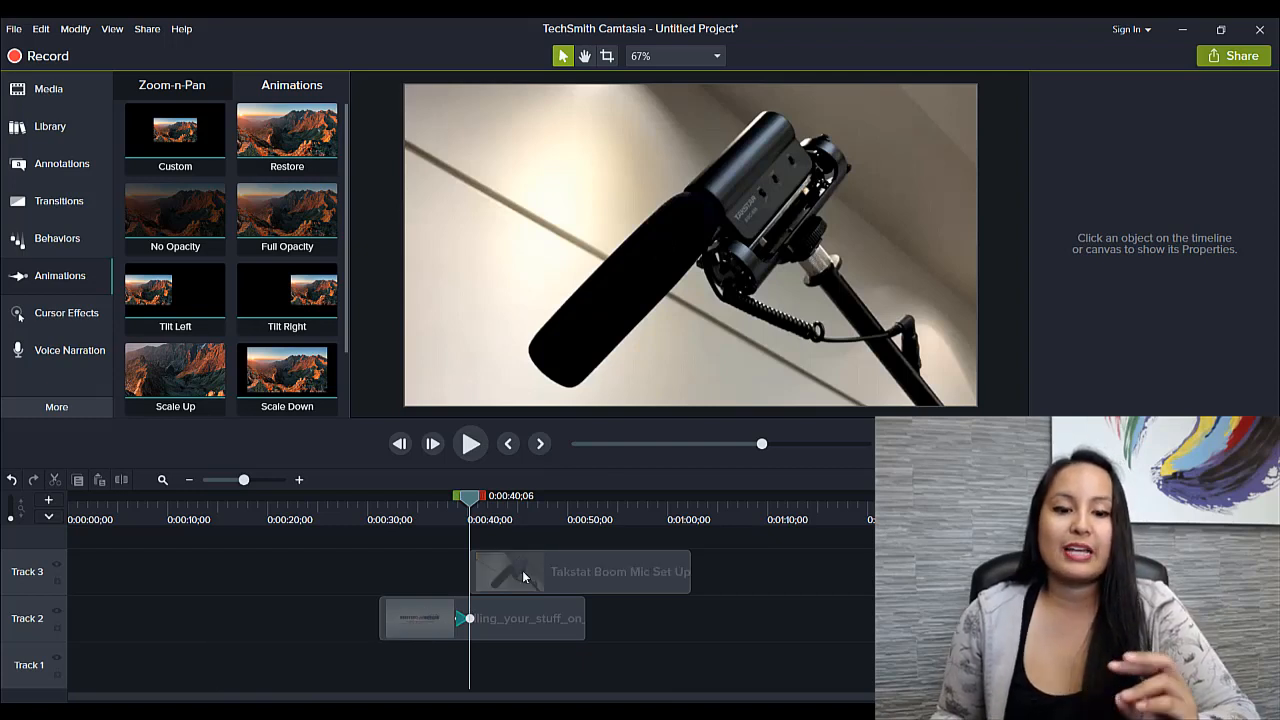
{"action": "left_click", "coordinate": [580, 572]}
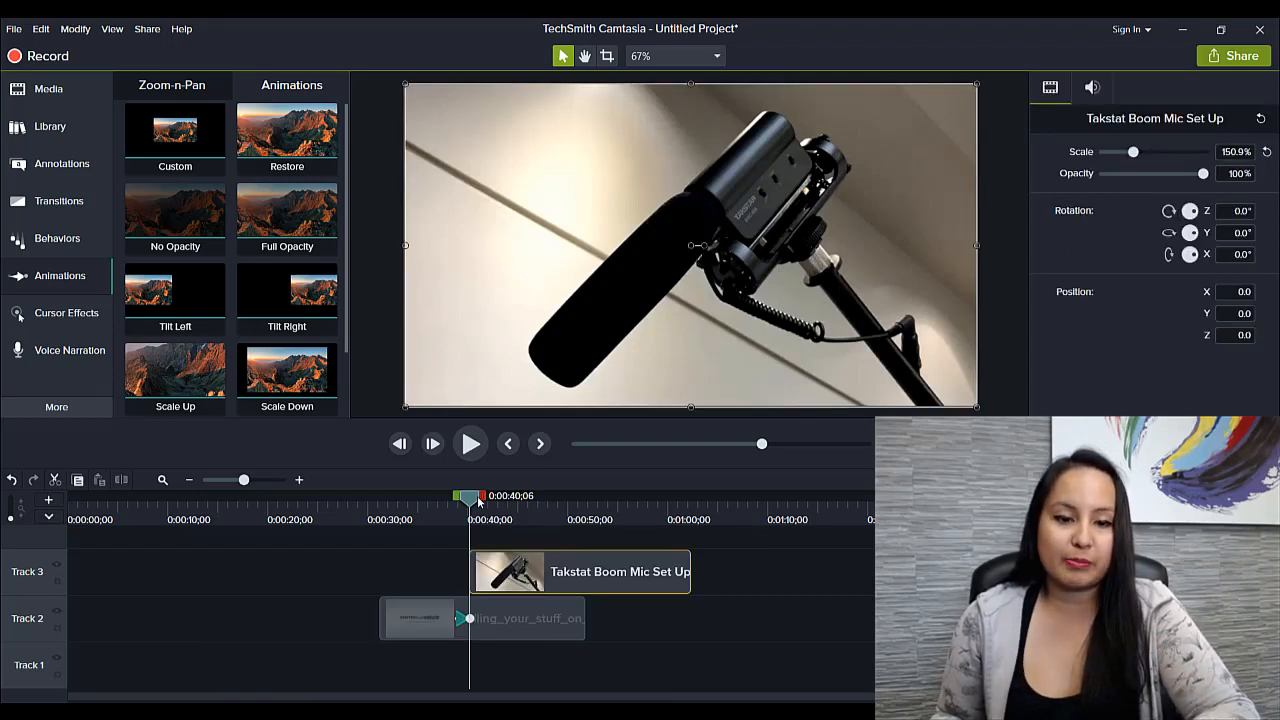
{"action": "left_click", "coordinate": [460, 620]}
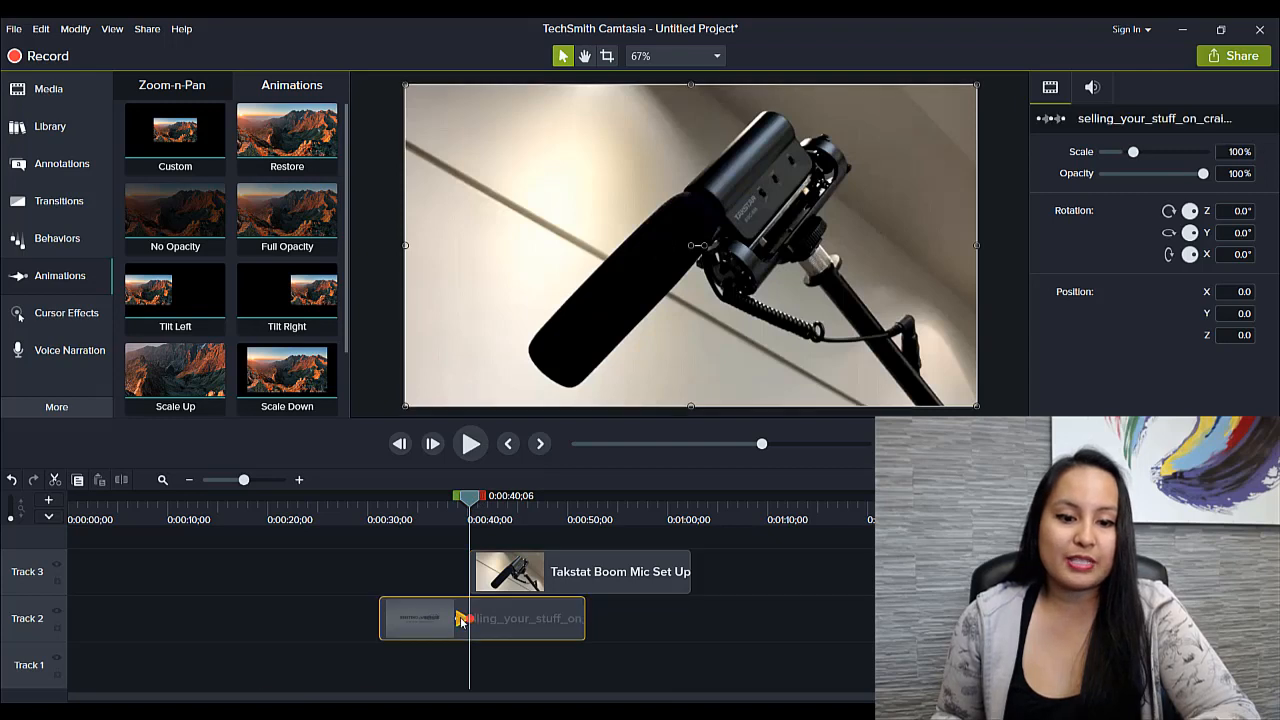
{"action": "mouse_move", "coordinate": [452, 646]}
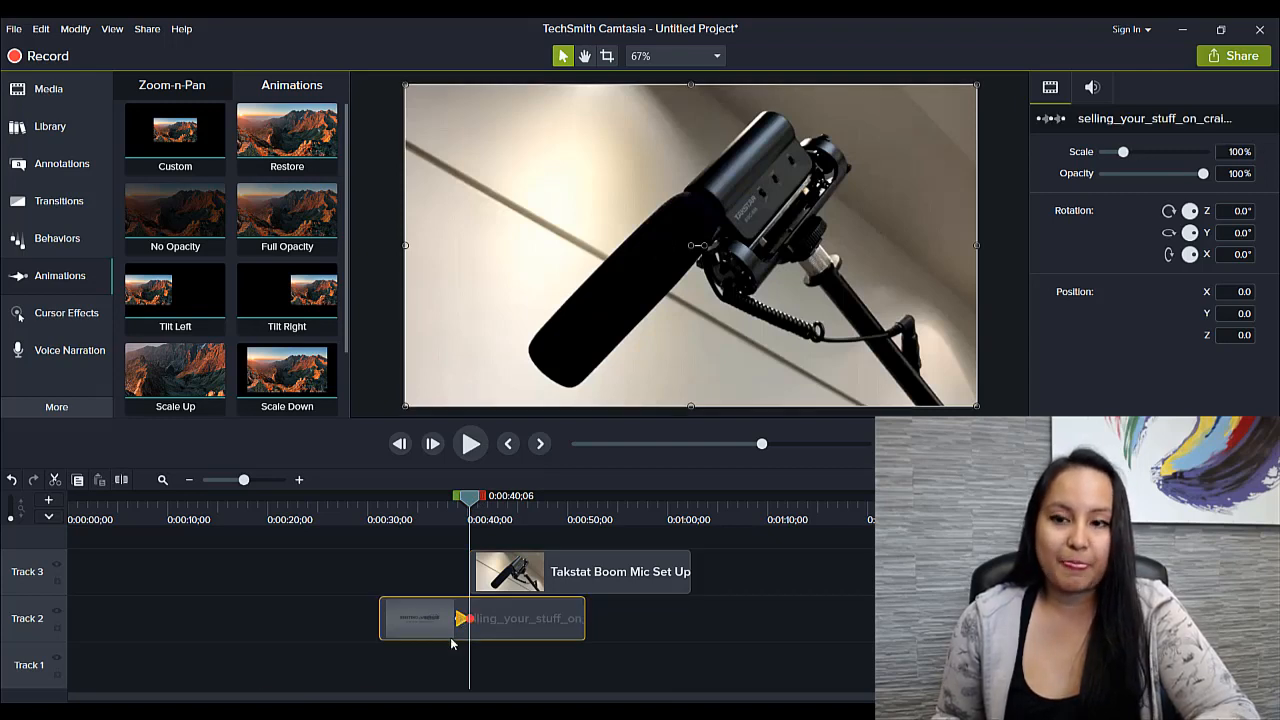
Step: Lower the Track 2 clip's opacity at the animation end to about 39%
{"action": "left_click_drag", "start_coordinate": [1208, 172], "coordinate": [1204, 172]}
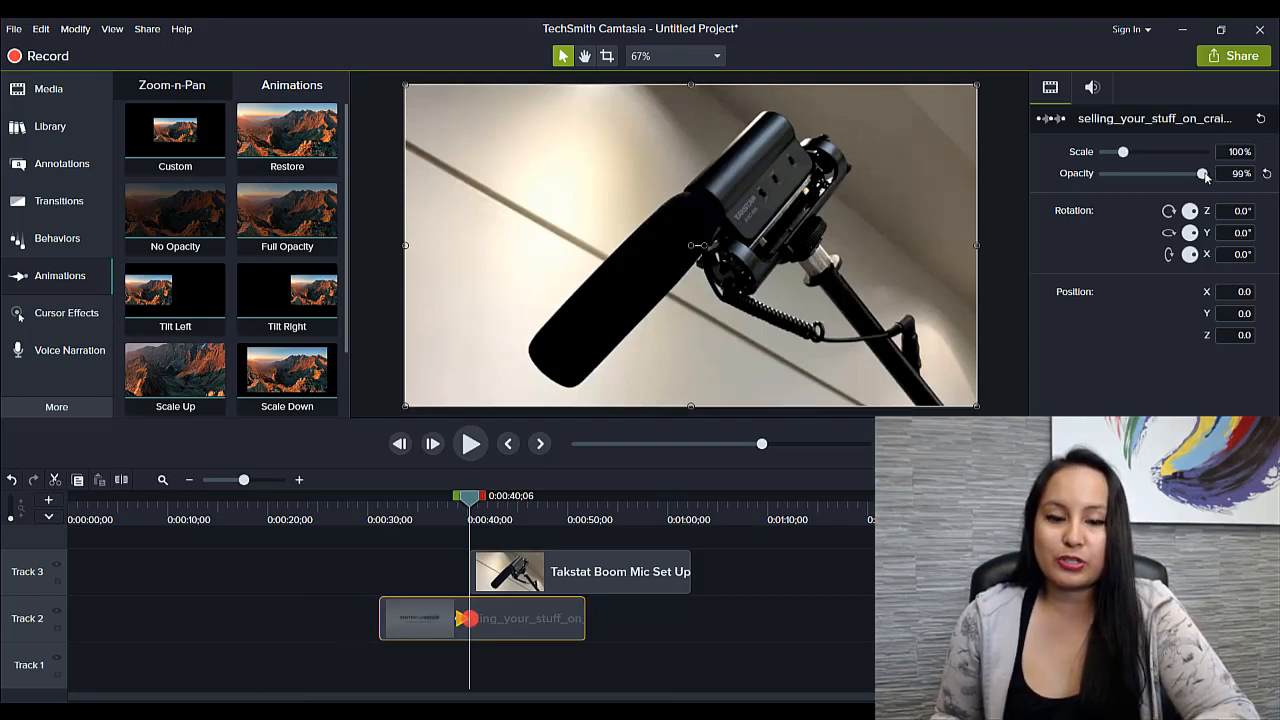
{"action": "left_click_drag", "start_coordinate": [1202, 172], "coordinate": [1160, 172]}
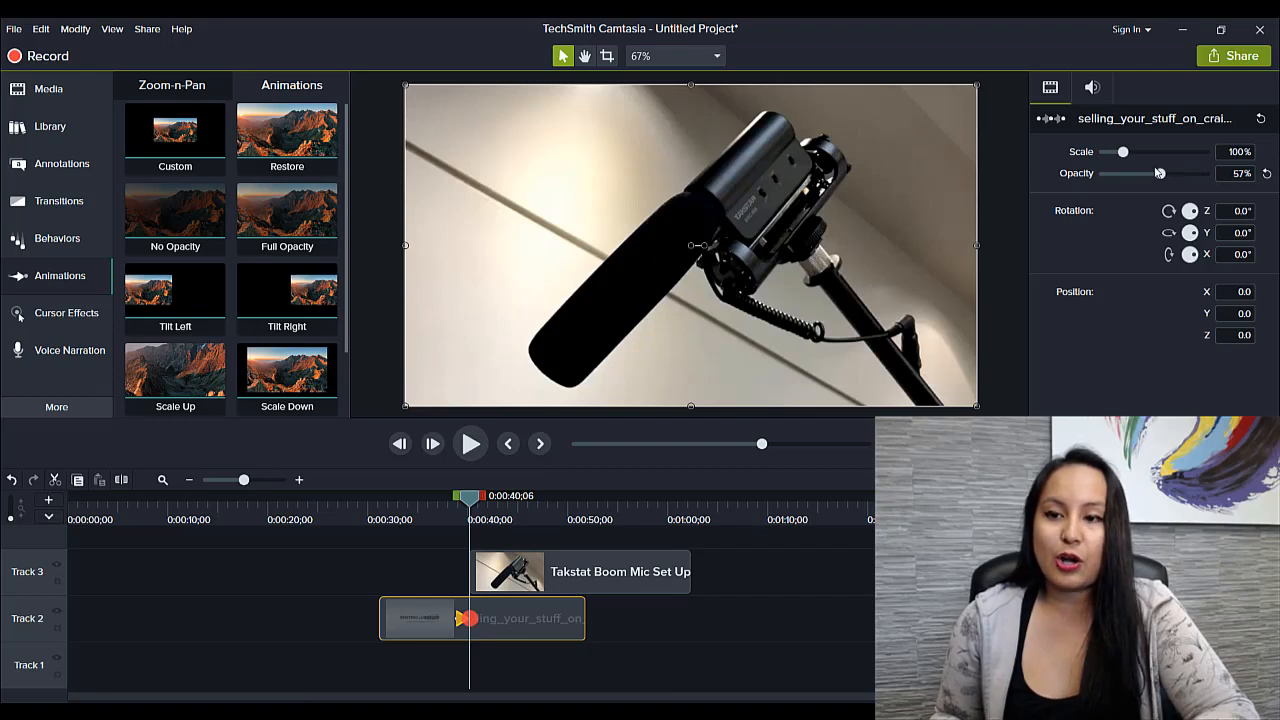
{"action": "left_click_drag", "start_coordinate": [1160, 172], "coordinate": [1142, 172]}
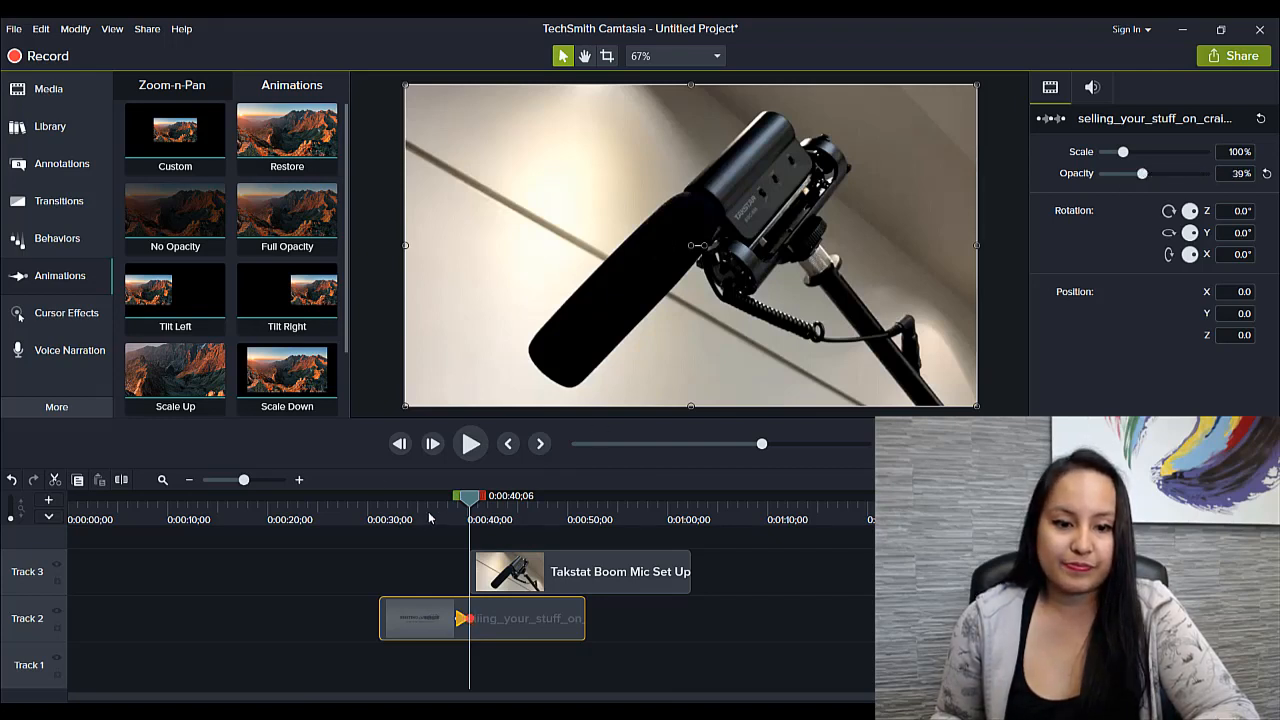
{"action": "left_click_drag", "start_coordinate": [1142, 172], "coordinate": [1144, 172]}
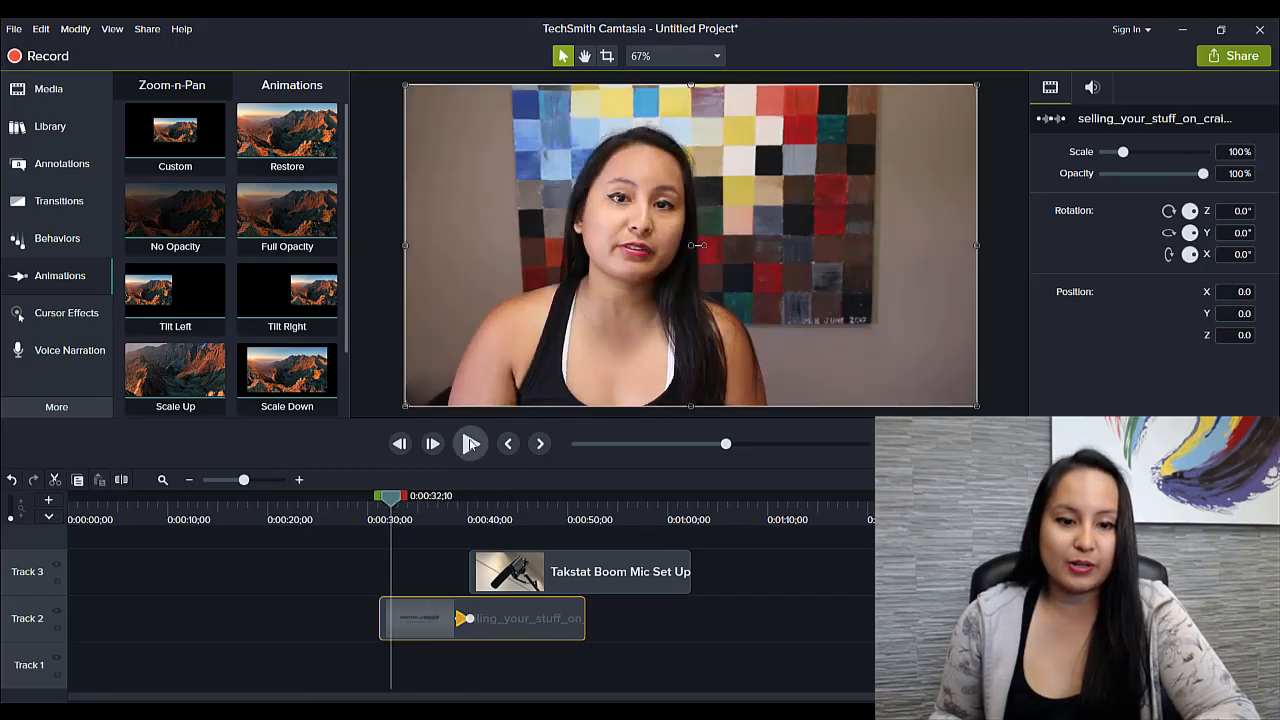
Step: Play back the selling video fading into the mic clip, then stop
{"action": "left_click", "coordinate": [468, 444]}
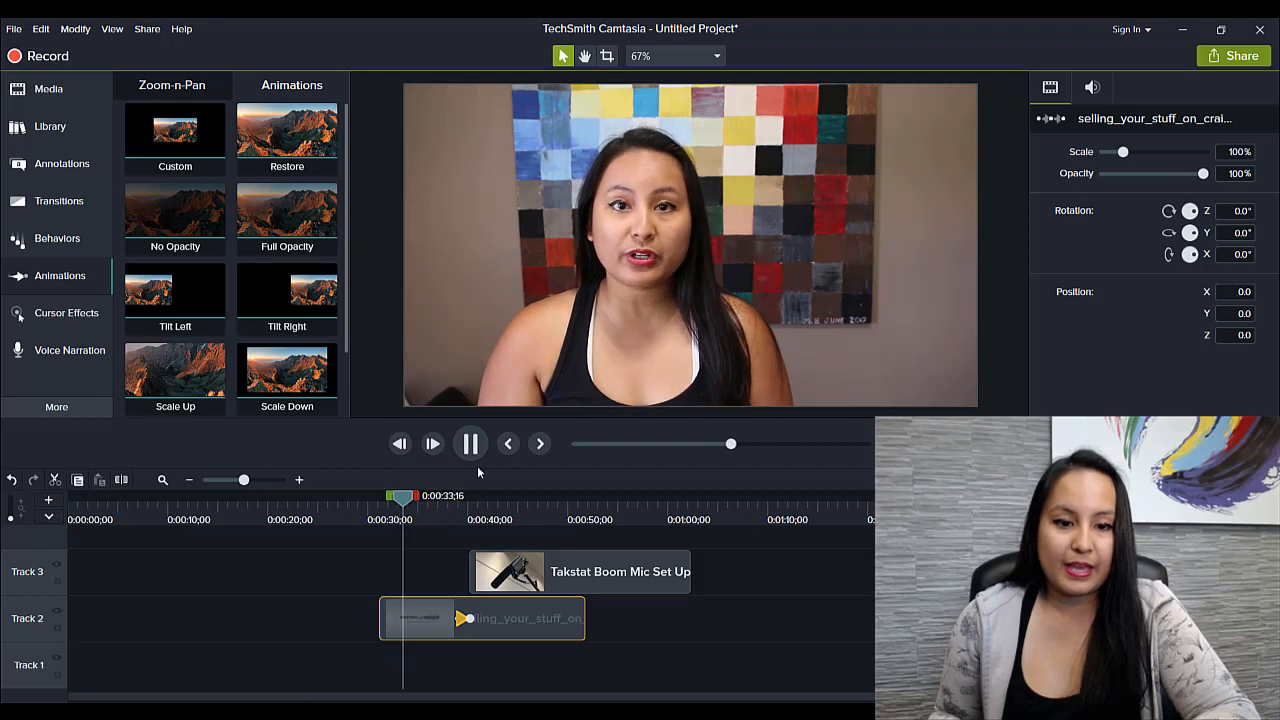
{"action": "mouse_move", "coordinate": [470, 444]}
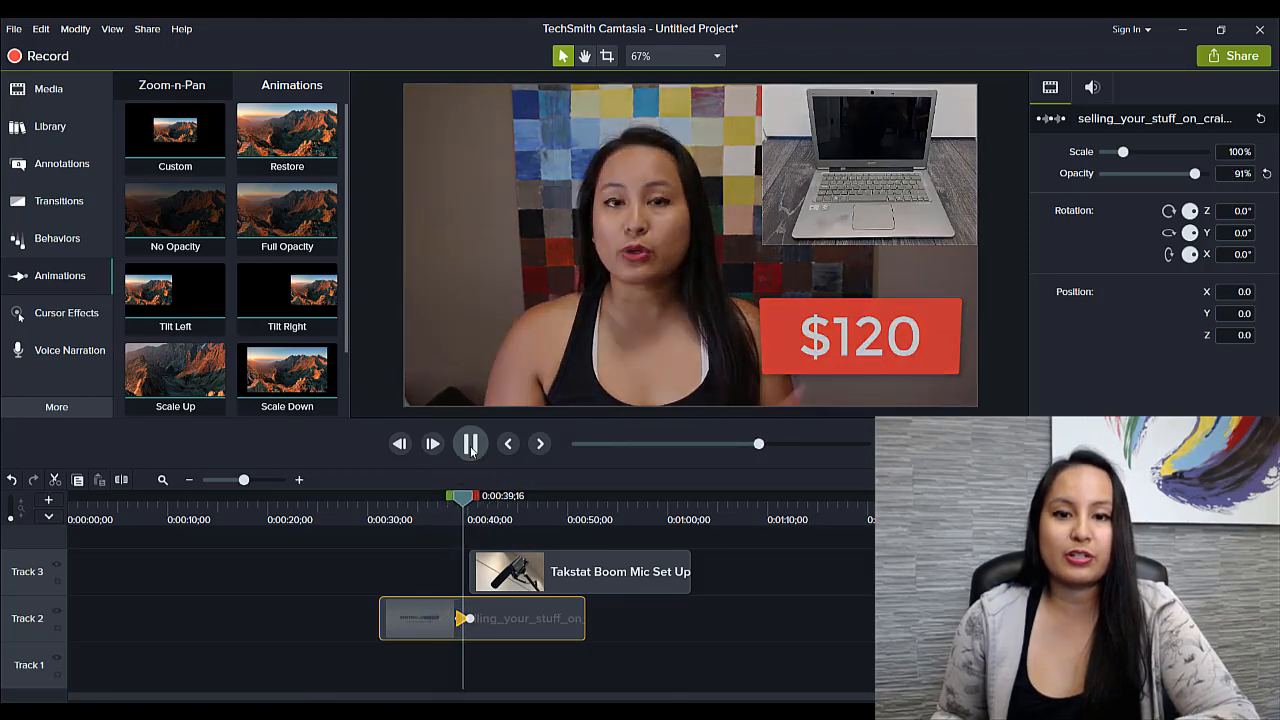
{"action": "left_click", "coordinate": [470, 444]}
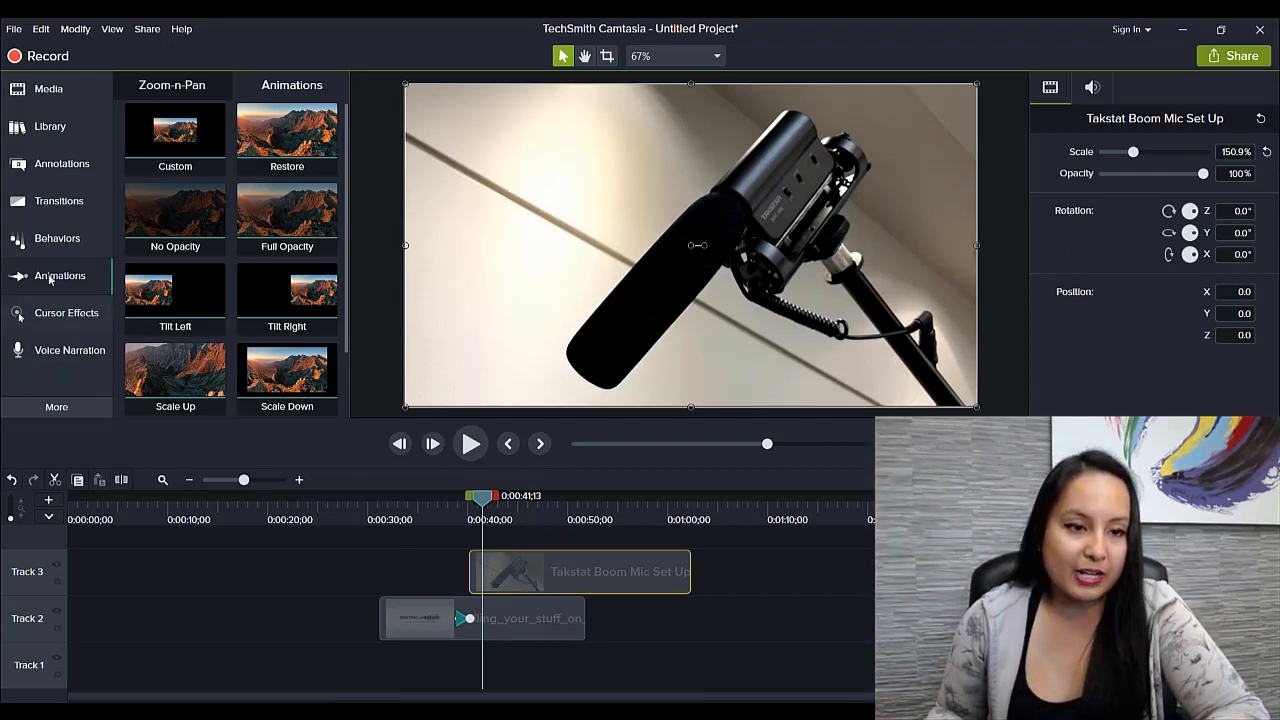
Step: Set the Track 3 mic clip's opacity to 0% and add a Custom animation
{"action": "left_click", "coordinate": [176, 130]}
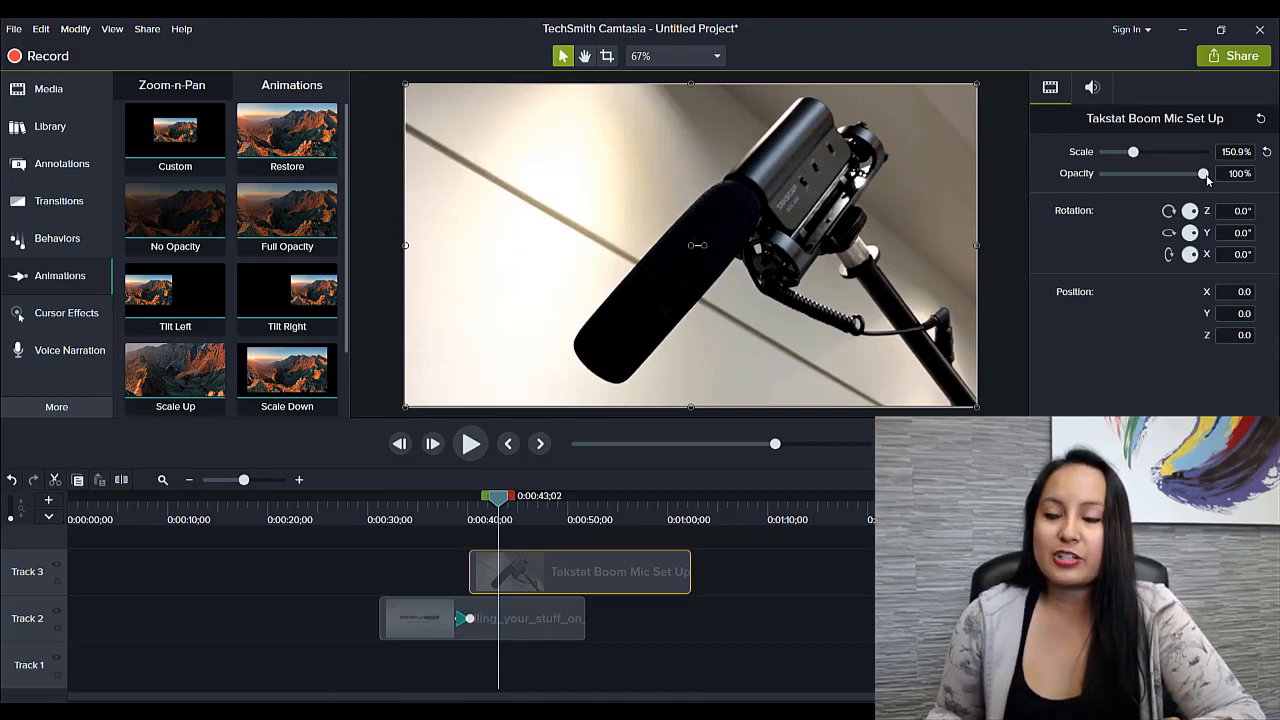
{"action": "left_click_drag", "start_coordinate": [1204, 172], "coordinate": [1104, 172]}
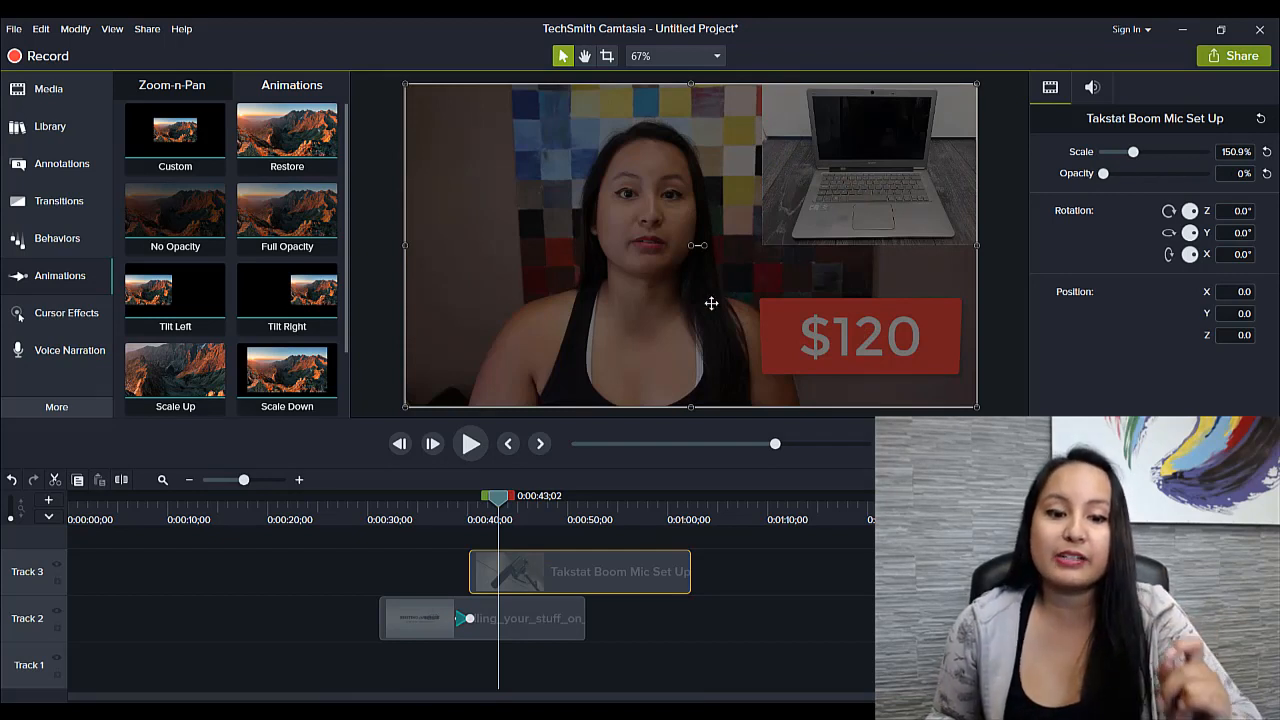
{"action": "left_click", "coordinate": [176, 130]}
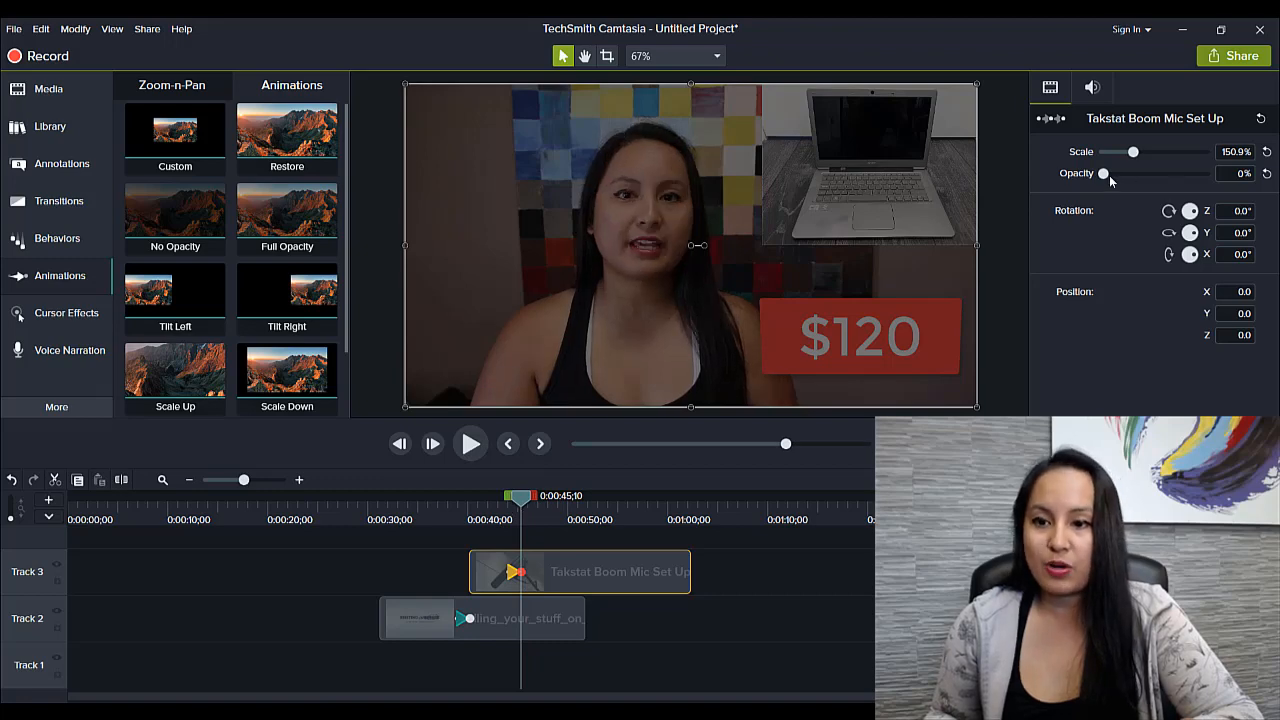
Step: Raise the mic clip's opacity to 100% at the animation end and start playback
{"action": "left_click_drag", "start_coordinate": [1104, 172], "coordinate": [1156, 172]}
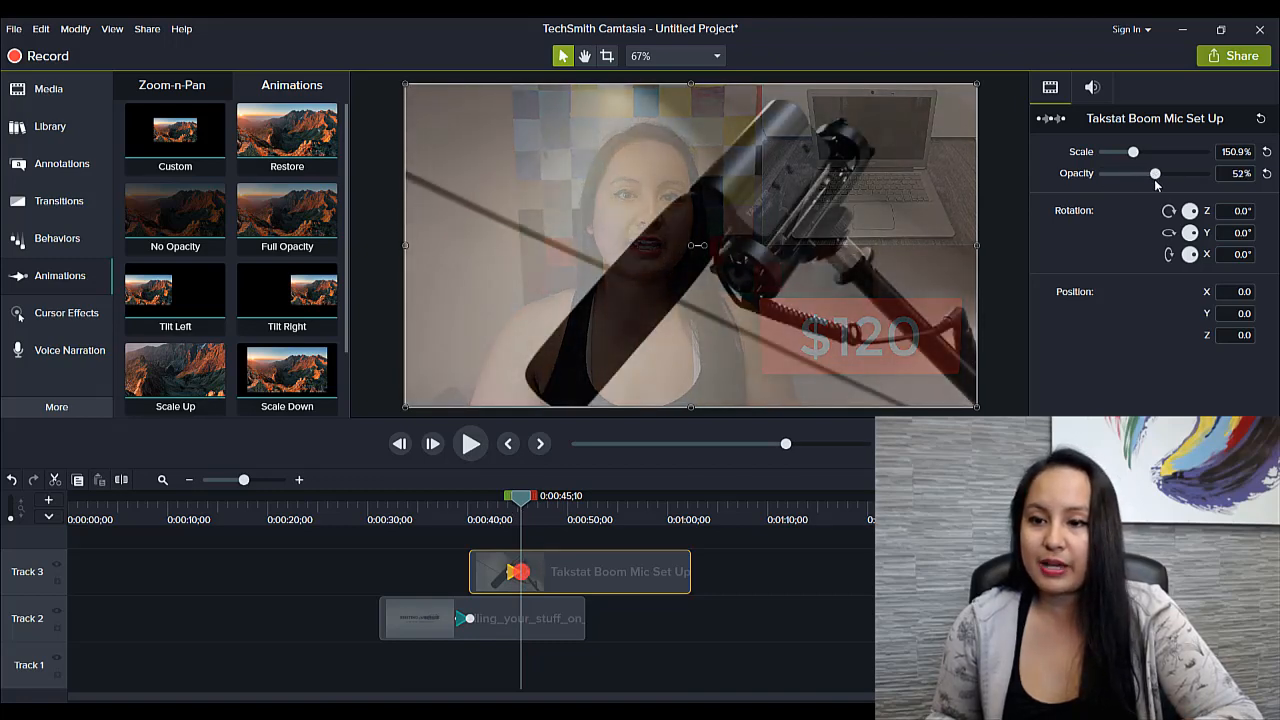
{"action": "left_click_drag", "start_coordinate": [1156, 172], "coordinate": [1200, 172]}
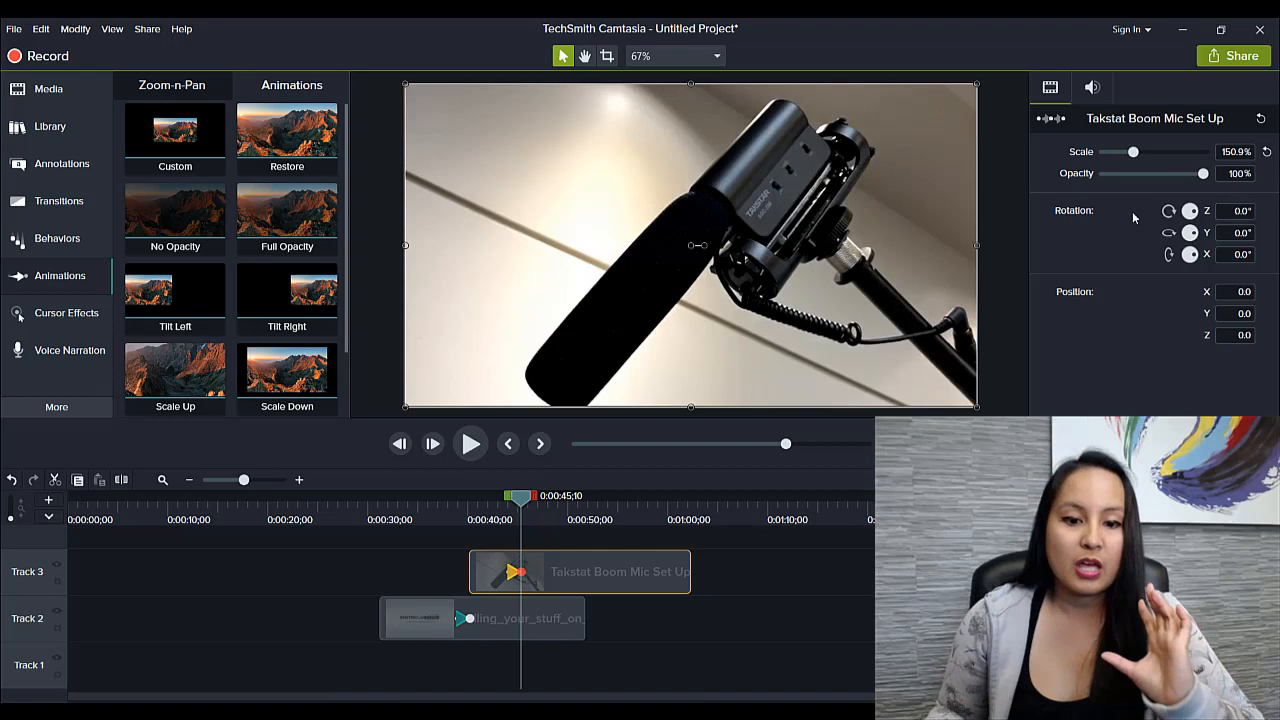
{"action": "mouse_move", "coordinate": [506, 266]}
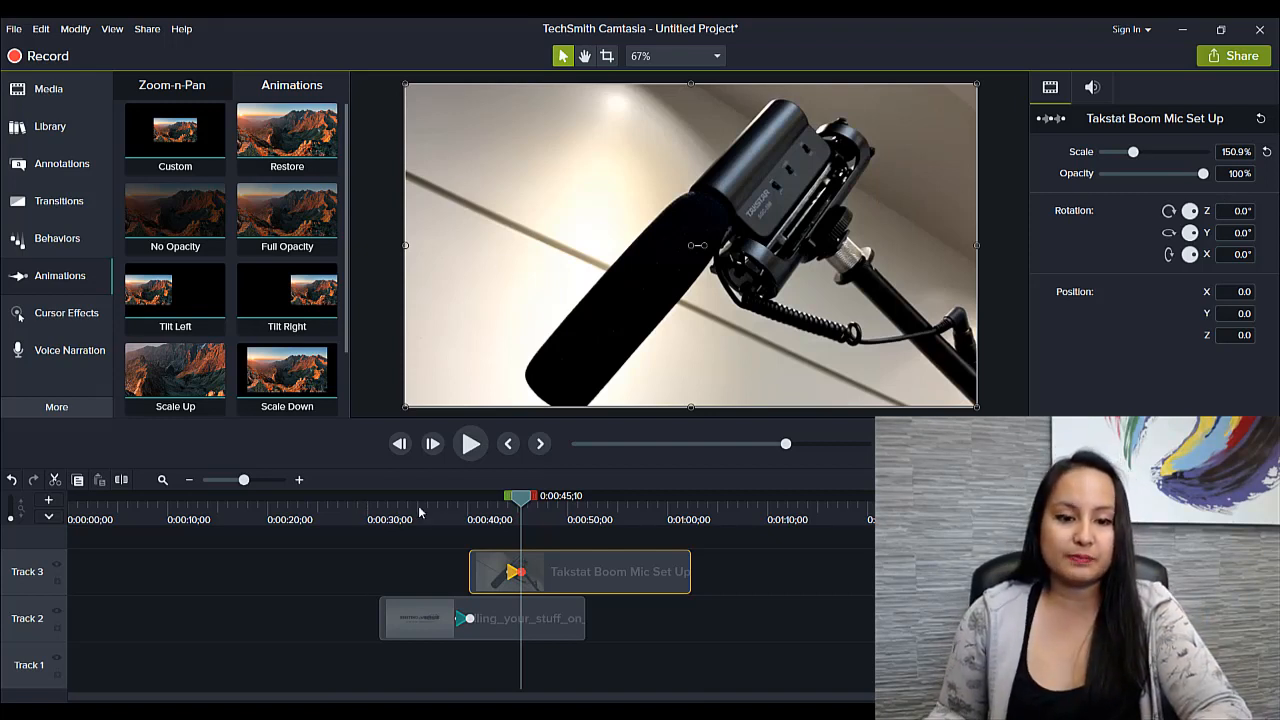
{"action": "left_click", "coordinate": [470, 444]}
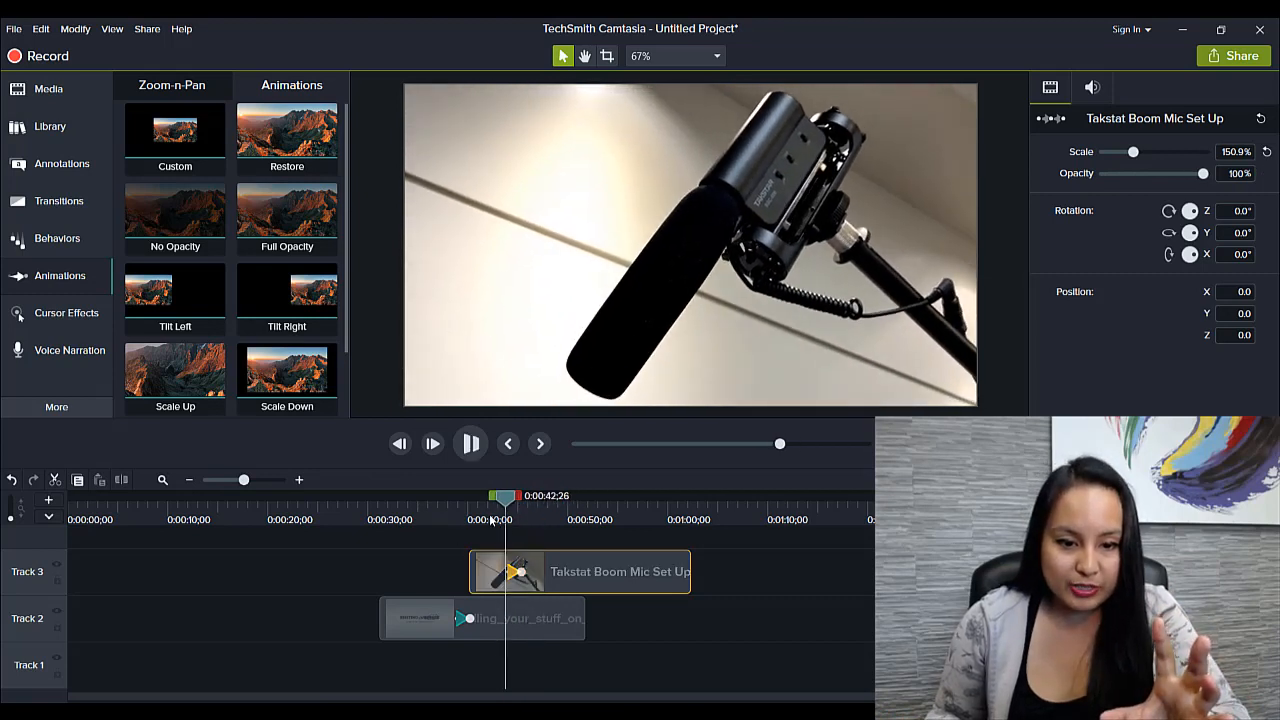
{"action": "left_click", "coordinate": [470, 444]}
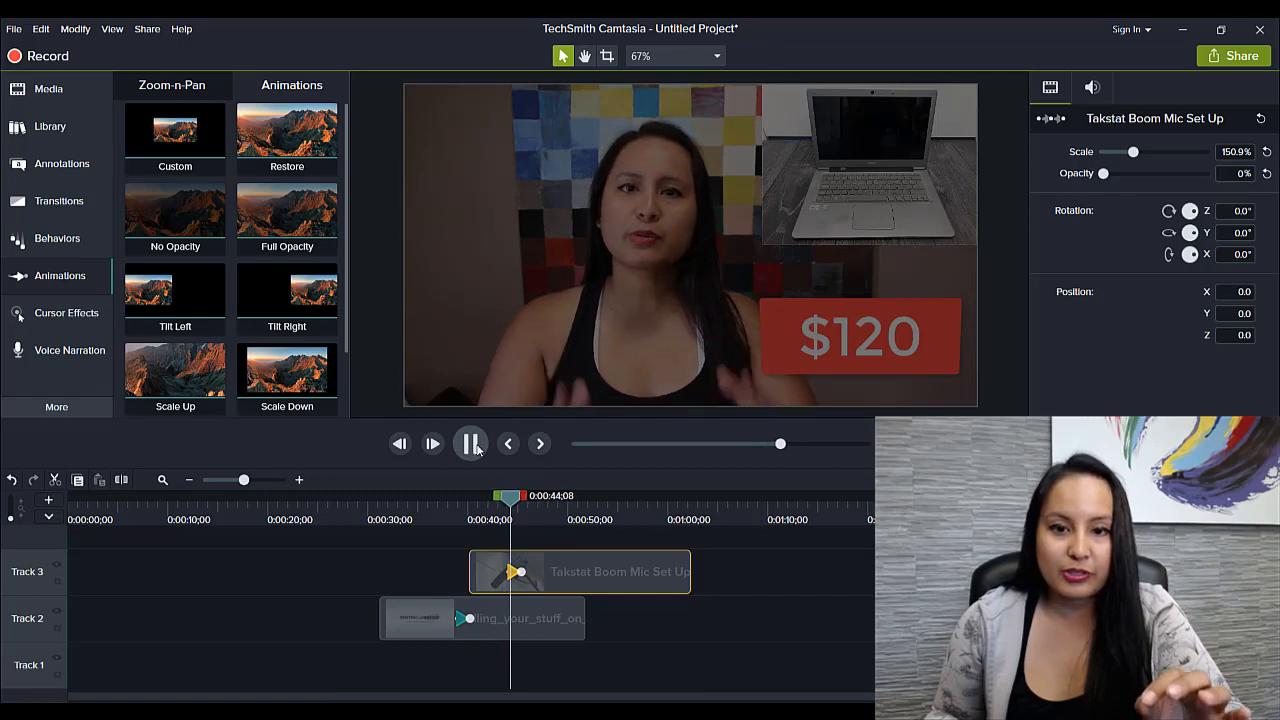
{"action": "left_click", "coordinate": [470, 444]}
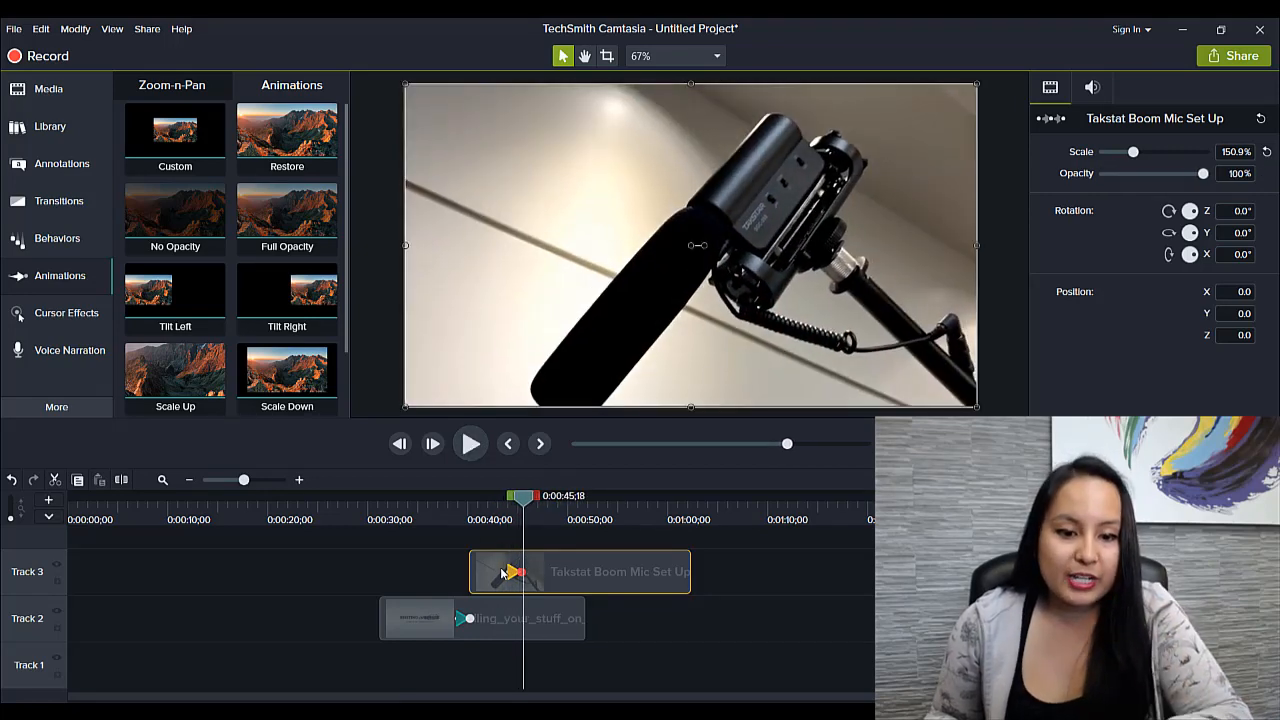
{"action": "left_click_drag", "start_coordinate": [522, 496], "coordinate": [496, 496]}
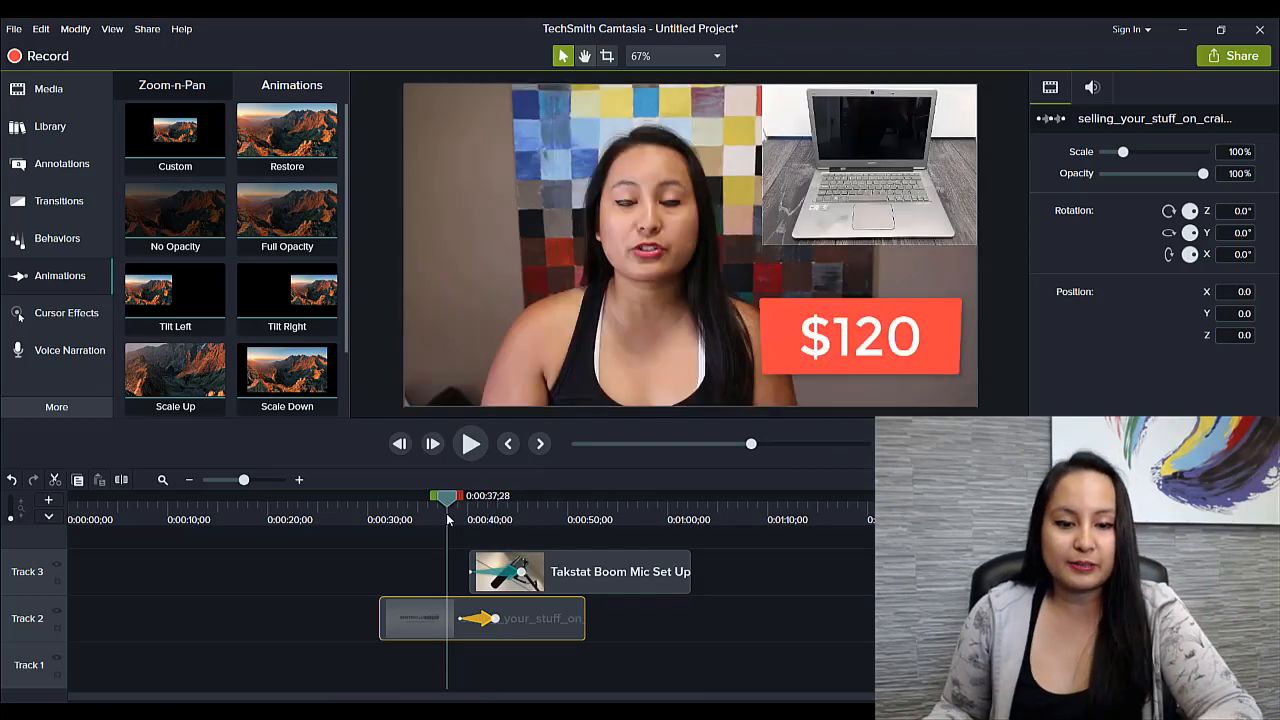
{"action": "left_click", "coordinate": [472, 444]}
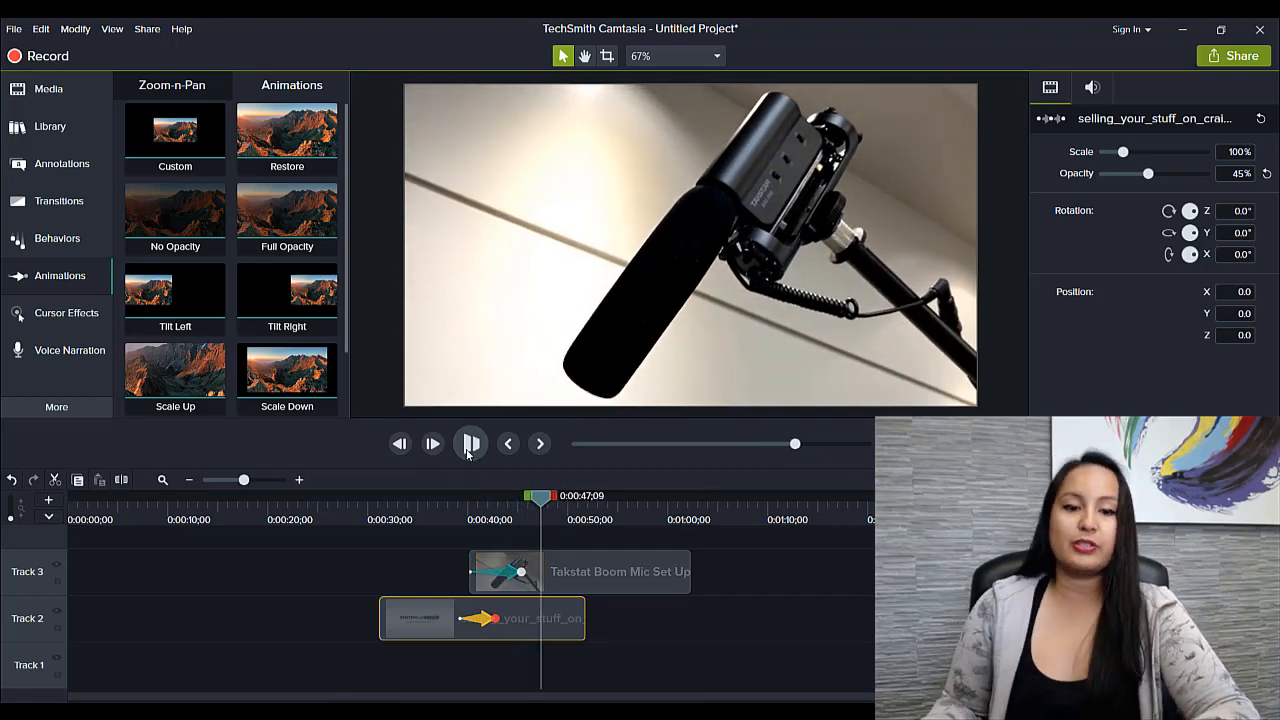
{"action": "left_click", "coordinate": [470, 444]}
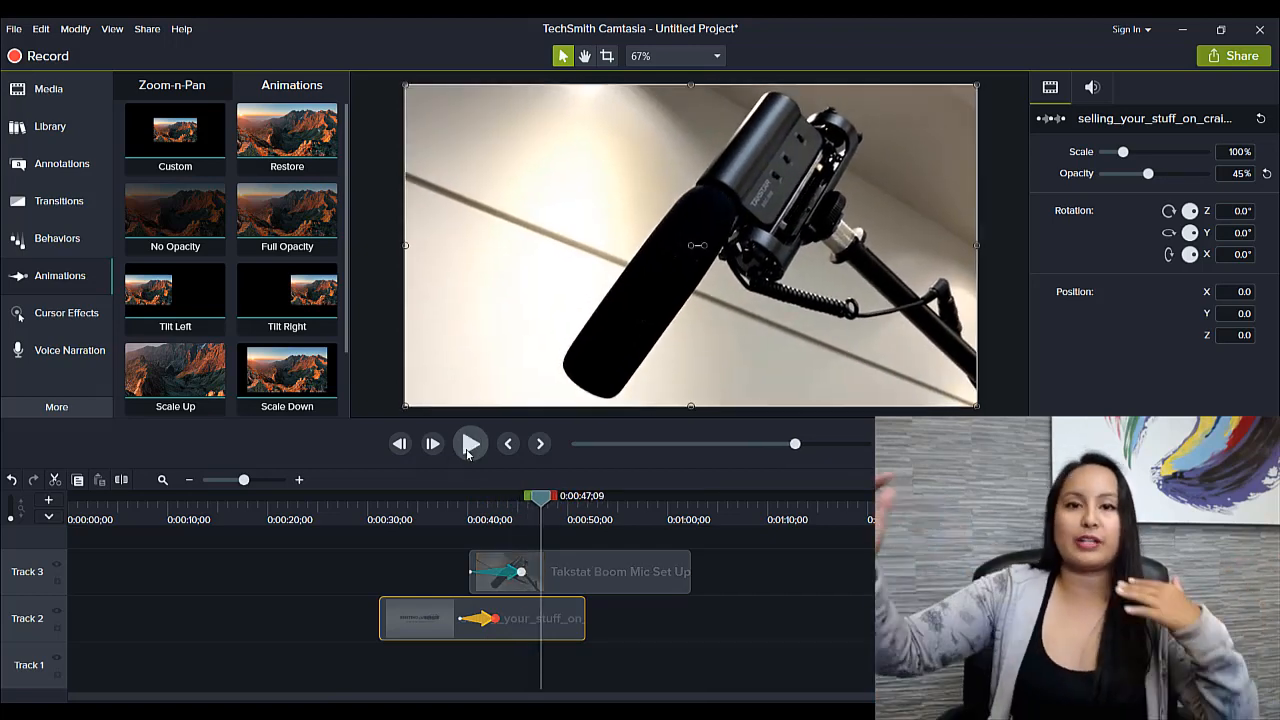